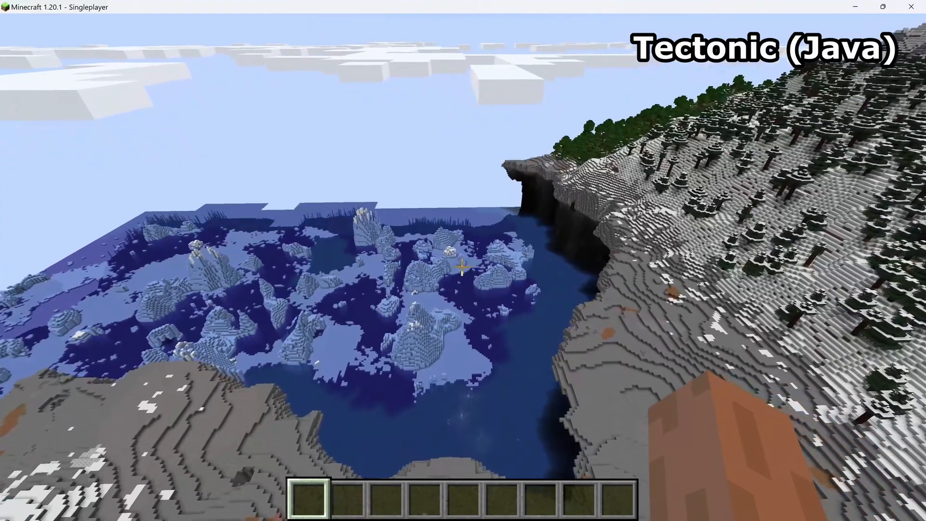
- Pause the Tectonic Java world, then open Create New World in Java and Bedrock
{"action": "key", "text": "Escape"}
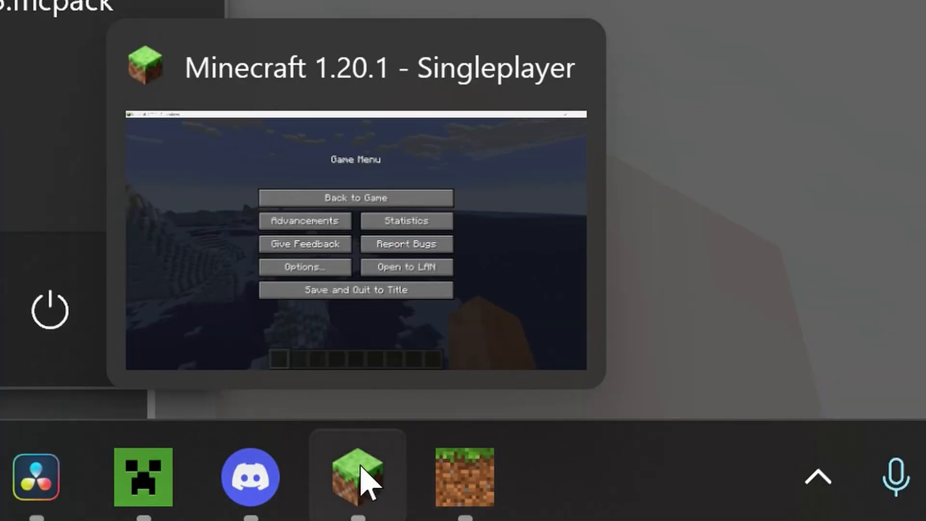
{"action": "left_click", "coordinate": [465, 476]}
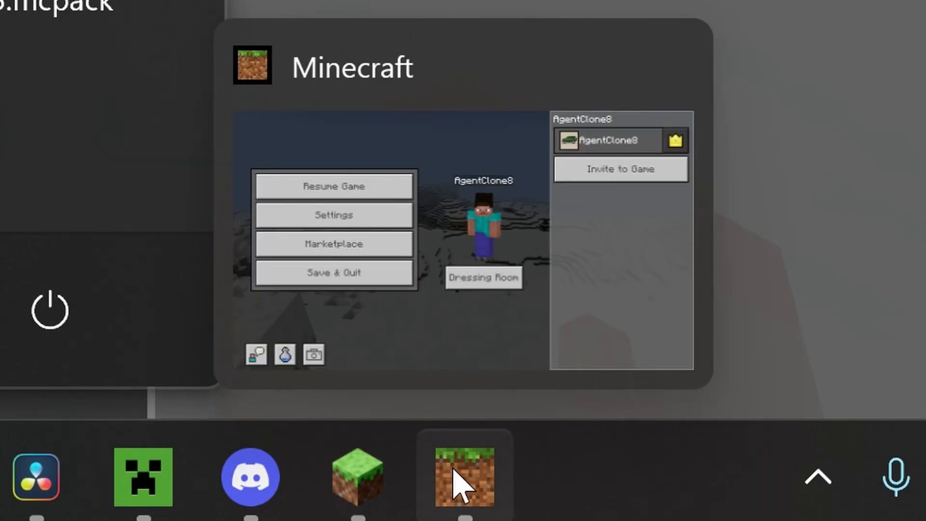
{"action": "left_click", "coordinate": [333, 186]}
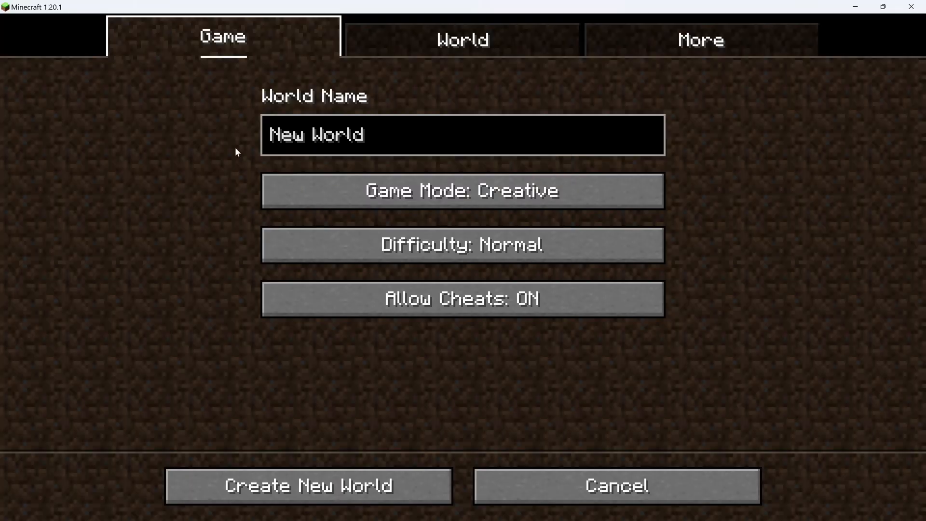
{"action": "left_click", "coordinate": [701, 36]}
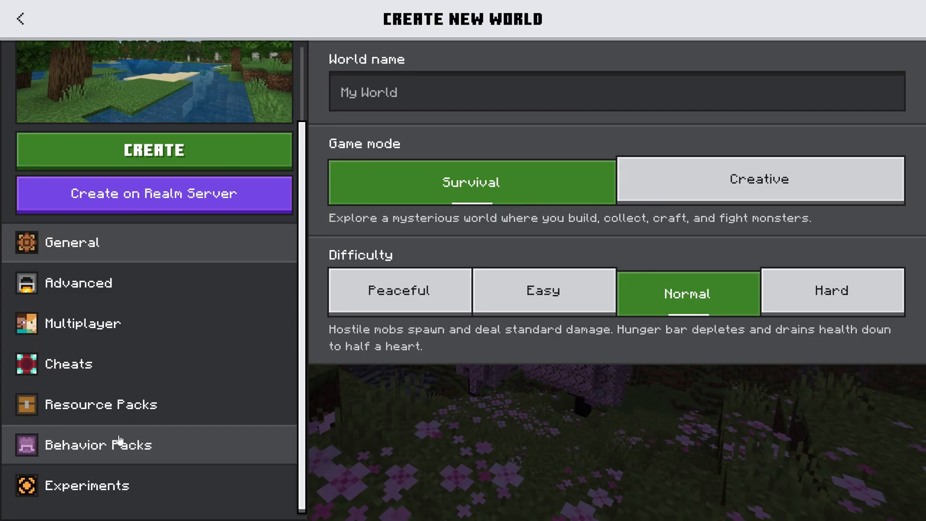
{"action": "left_click", "coordinate": [152, 149]}
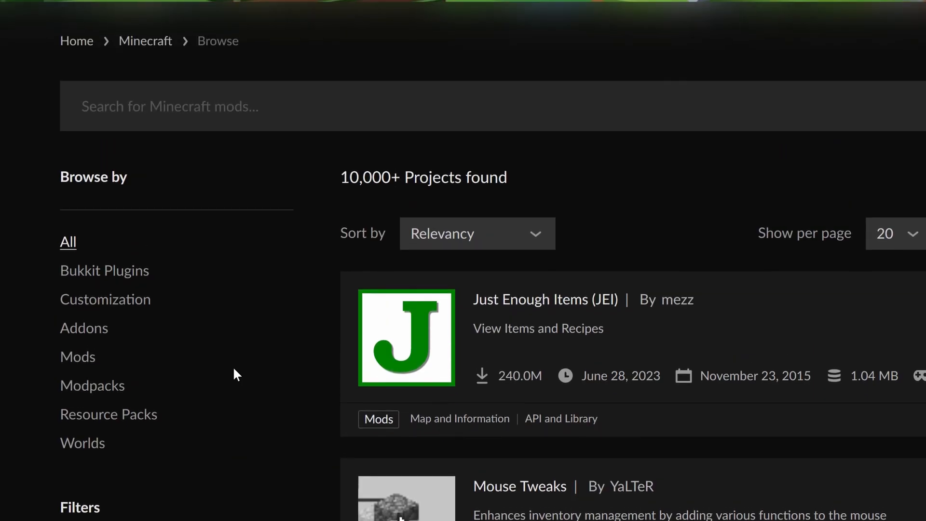
- Browse CurseForge's mod listing, Modrinth's Sodium page and OptiFine's feature overview
{"action": "left_click", "coordinate": [68, 417]}
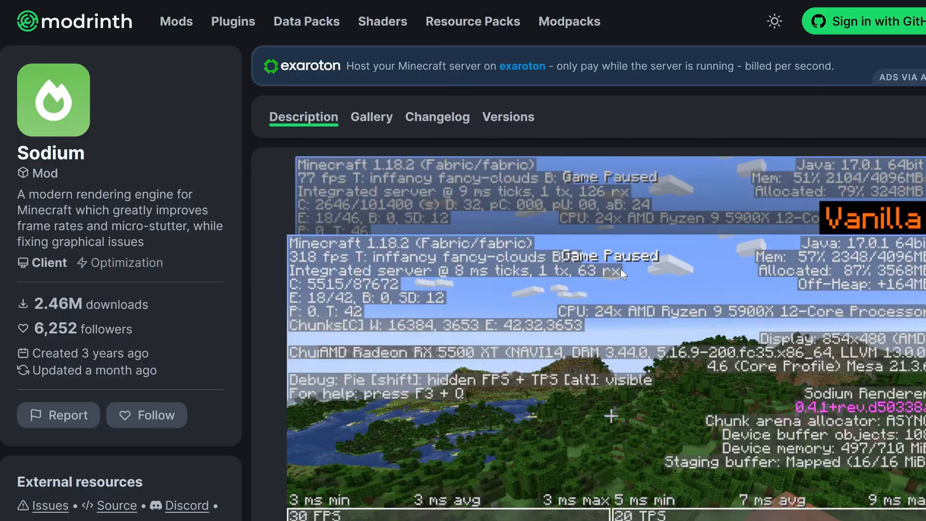
{"action": "scroll", "scroll_direction": "down", "scroll_amount": 3}
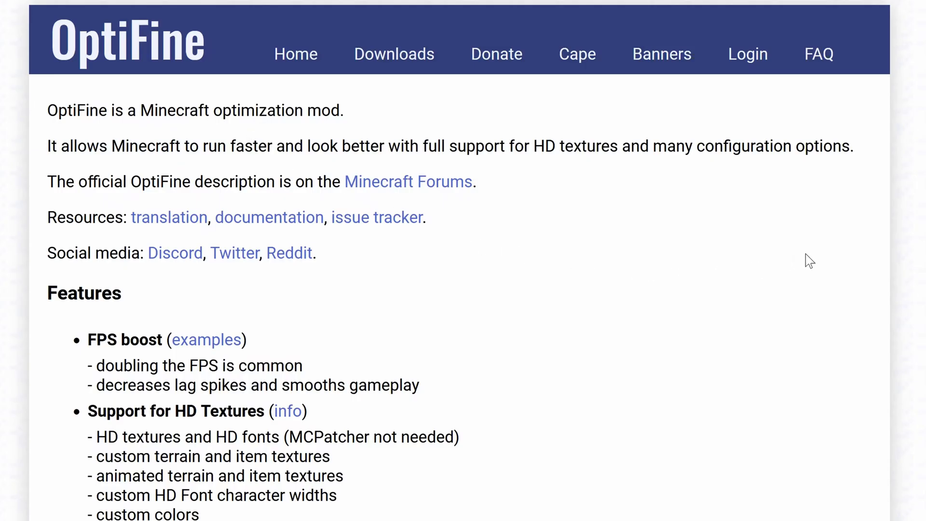
{"action": "mouse_move", "coordinate": [391, 131]}
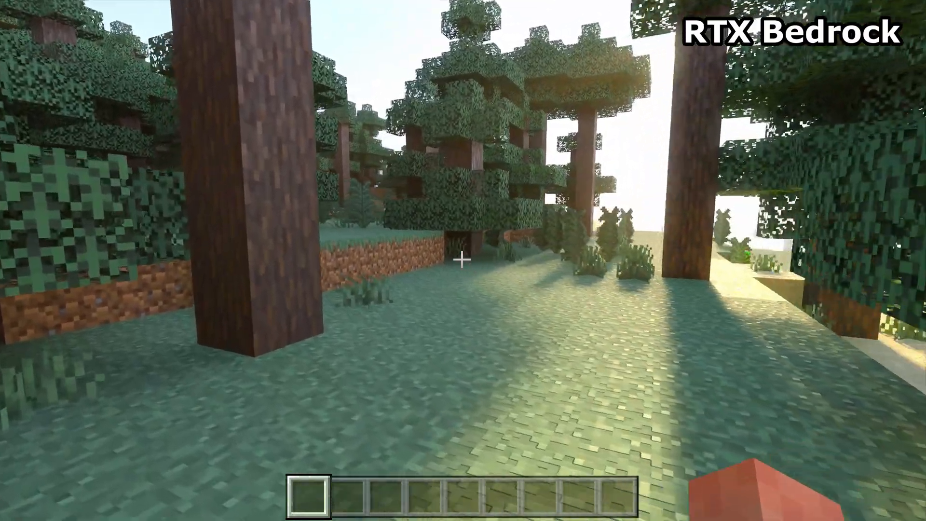
{"action": "mouse_move", "coordinate": [463, 259]}
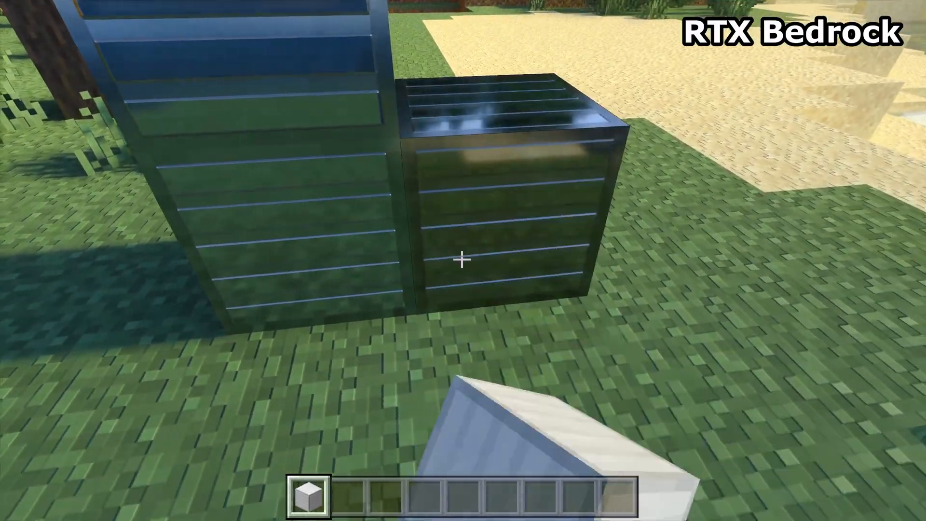
{"action": "mouse_move", "coordinate": [463, 260]}
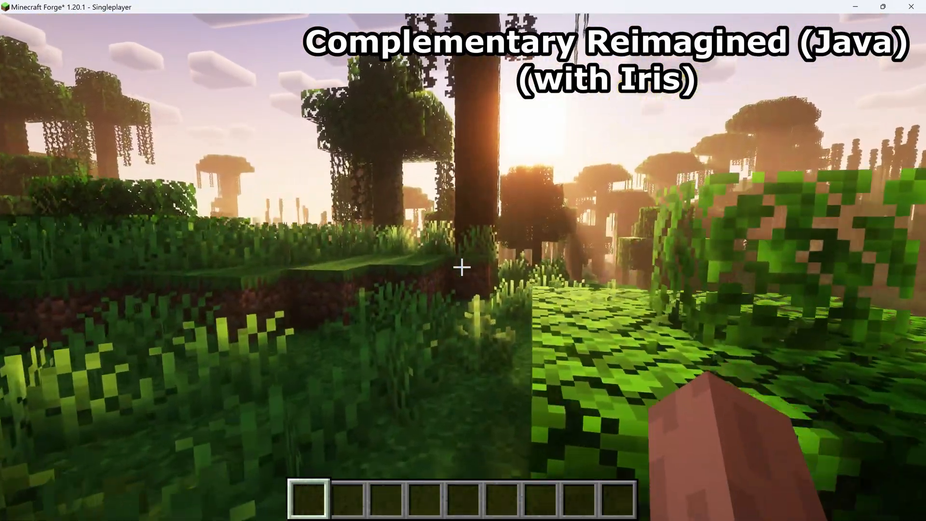
{"action": "mouse_move", "coordinate": [461, 267]}
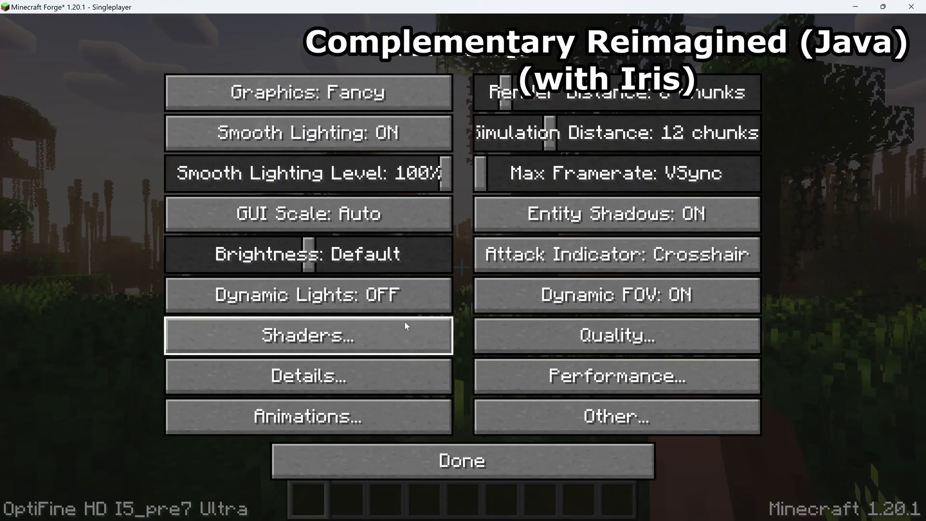
- Cycle Complementary Reimagined's RP Support to SEUSPBR (RP Required), then review Iris shader settings
{"action": "left_click", "coordinate": [307, 335]}
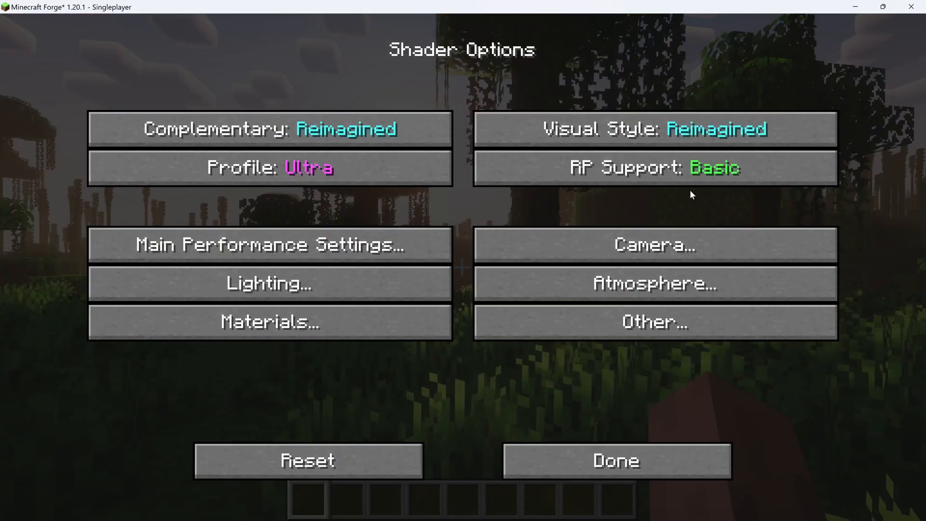
{"action": "left_click", "coordinate": [654, 167]}
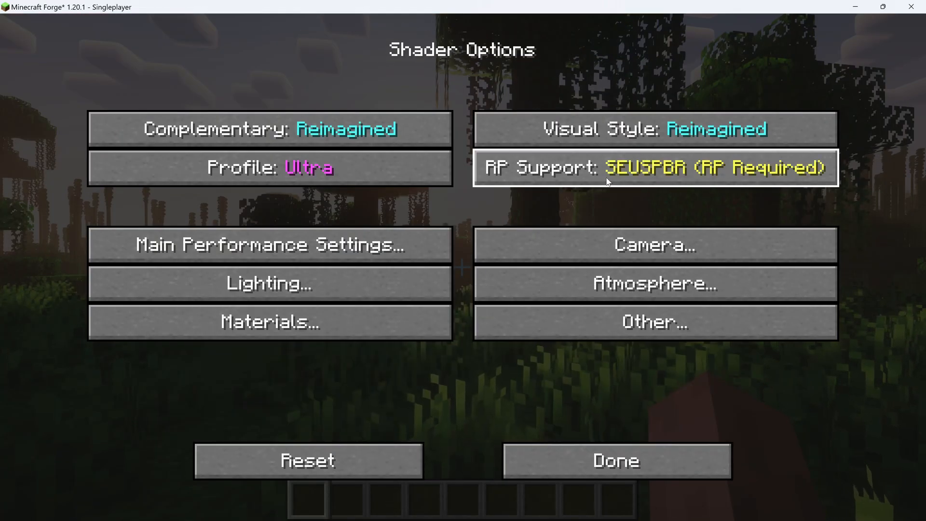
{"action": "left_click", "coordinate": [615, 461]}
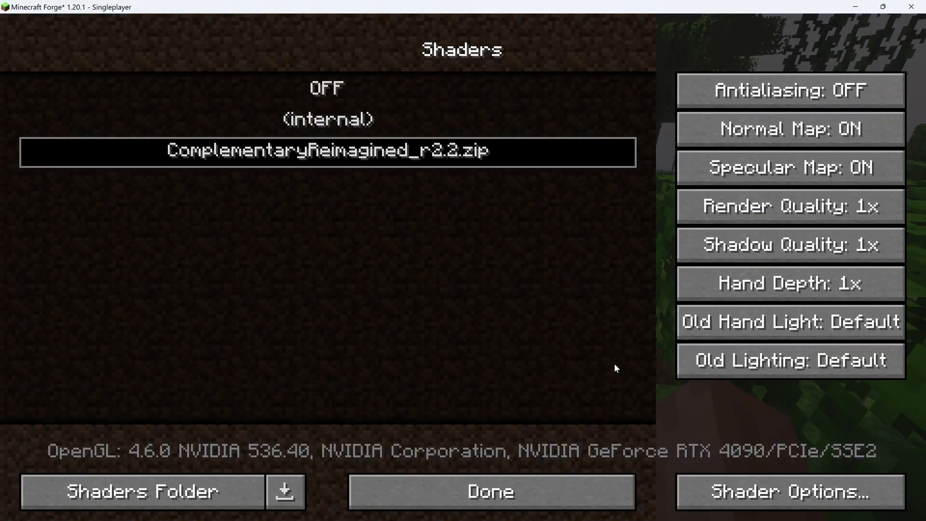
{"action": "left_click", "coordinate": [489, 490]}
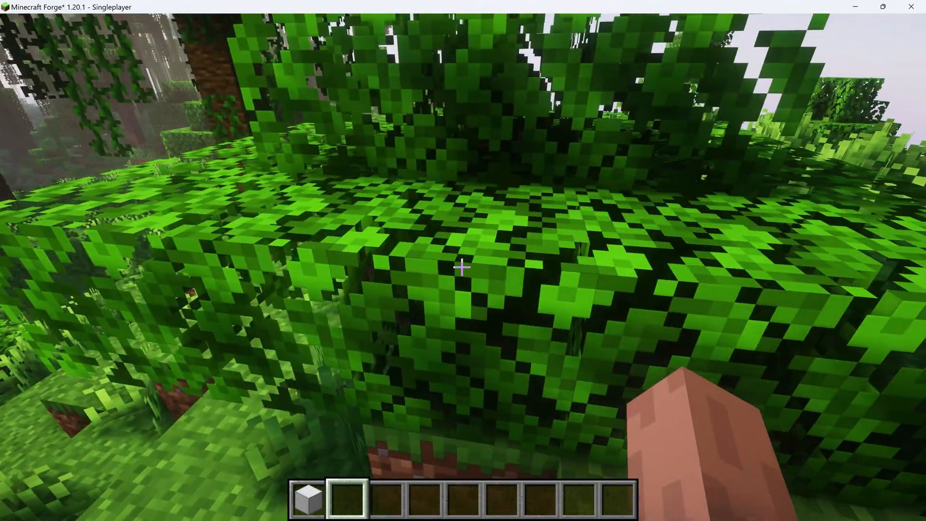
{"action": "mouse_move", "coordinate": [463, 266]}
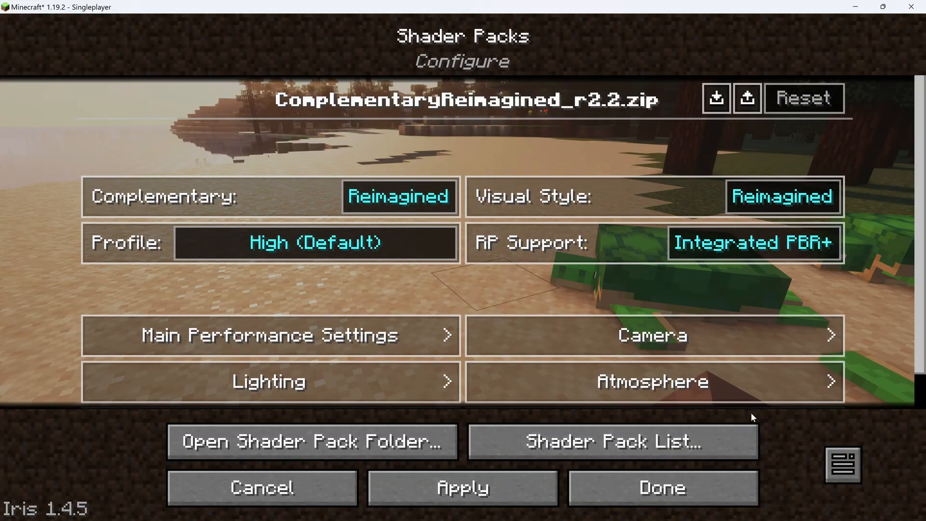
{"action": "left_click", "coordinate": [753, 243]}
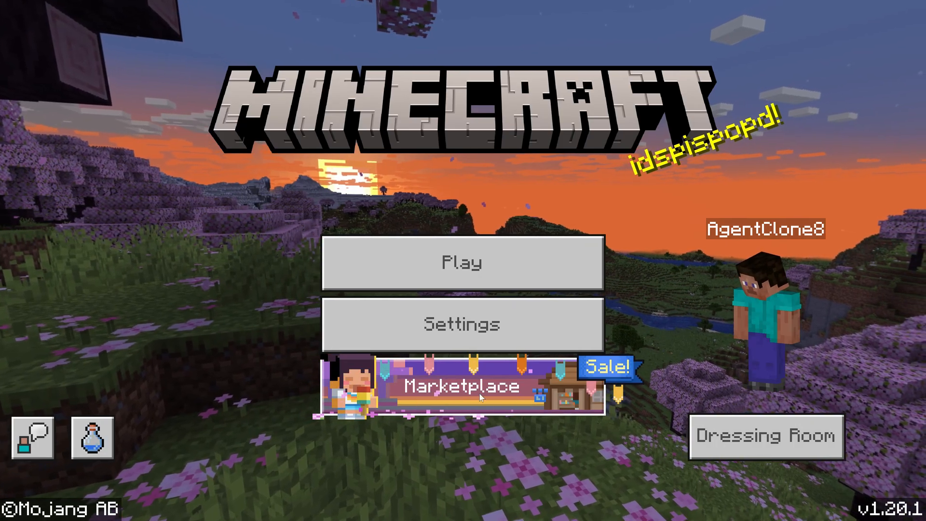
- View Create New World resource packs, then Global Resources showing 2 active packs
{"action": "left_click", "coordinate": [462, 386]}
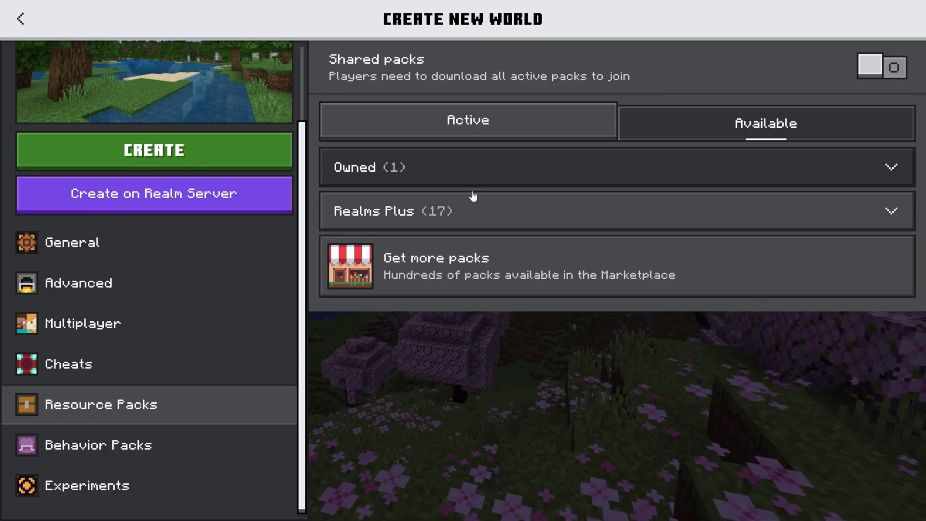
{"action": "left_click", "coordinate": [614, 166]}
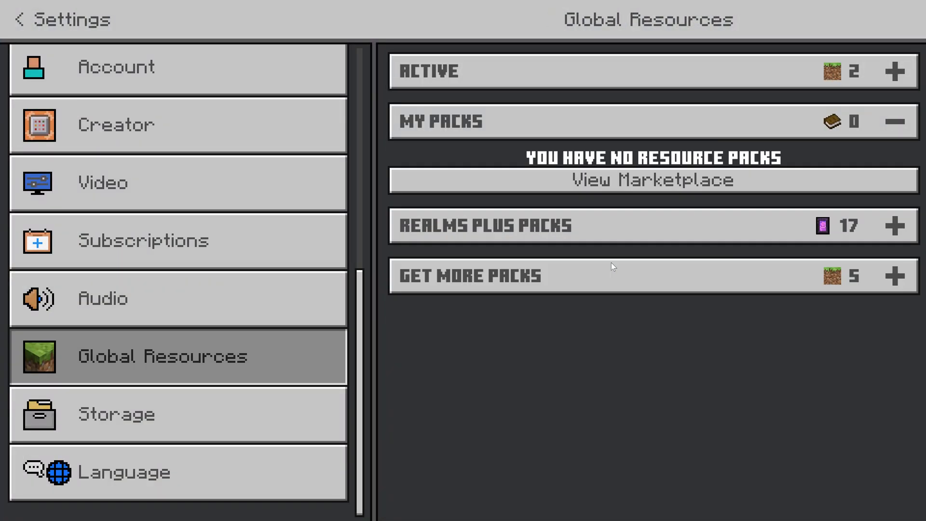
{"action": "left_click", "coordinate": [894, 71]}
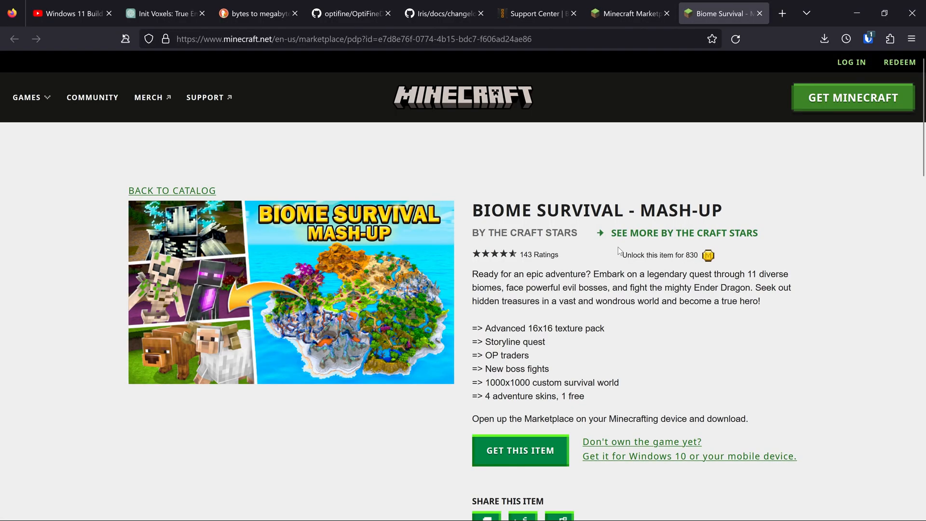
{"action": "mouse_move", "coordinate": [504, 313]}
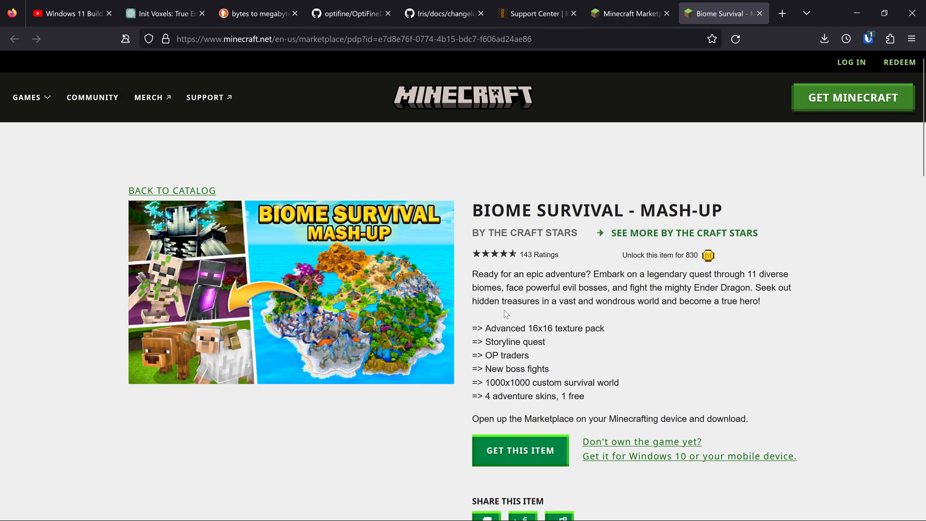
{"action": "mouse_move", "coordinate": [495, 344]}
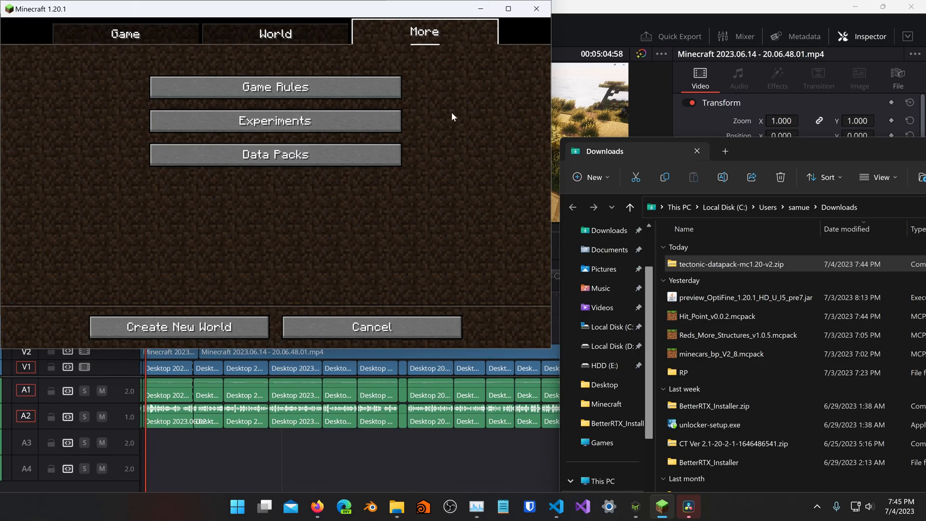
- Open New World's datapacks and save folder in Explorer, then confirm loading the older pack
{"action": "left_click", "coordinate": [273, 154]}
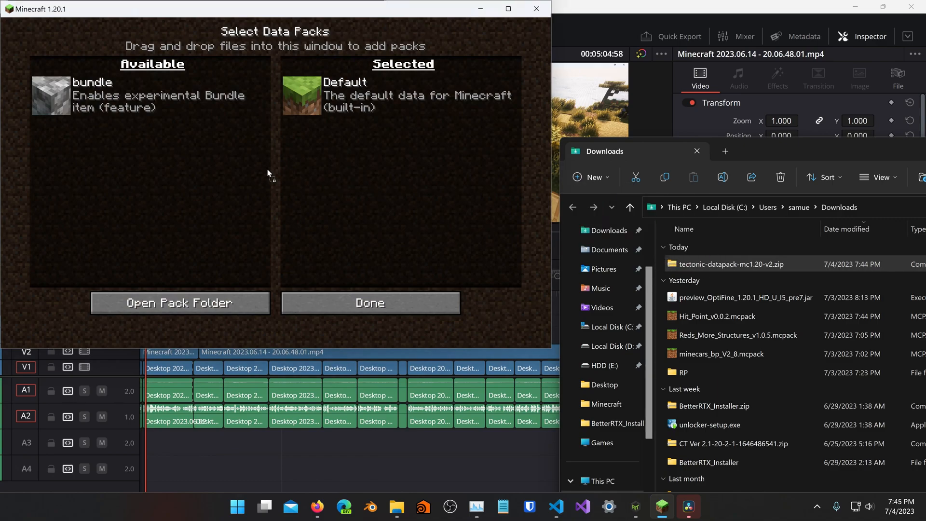
{"action": "mouse_move", "coordinate": [180, 303]}
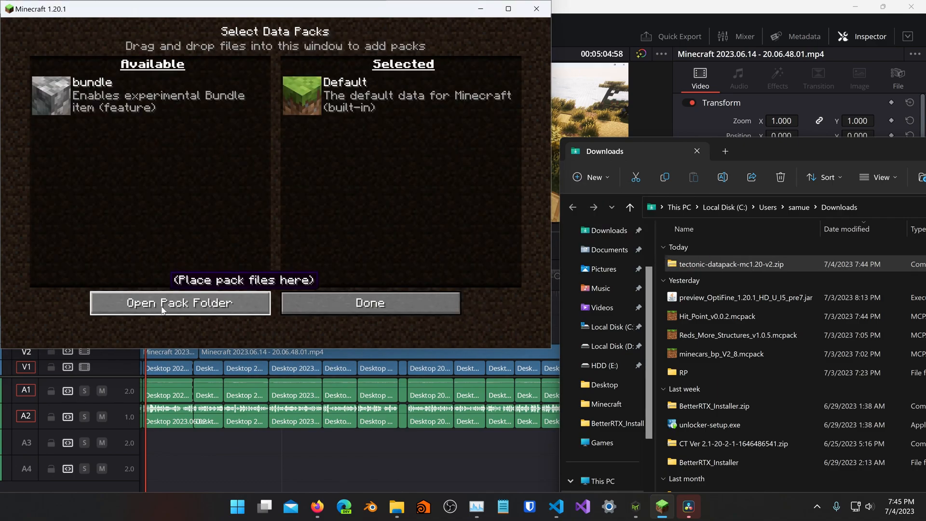
{"action": "left_click", "coordinate": [179, 302]}
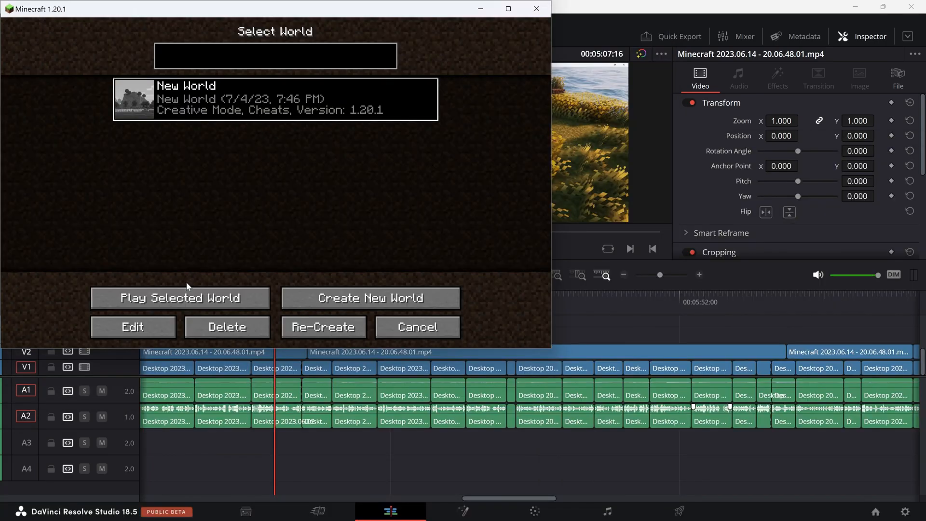
{"action": "left_click", "coordinate": [132, 326]}
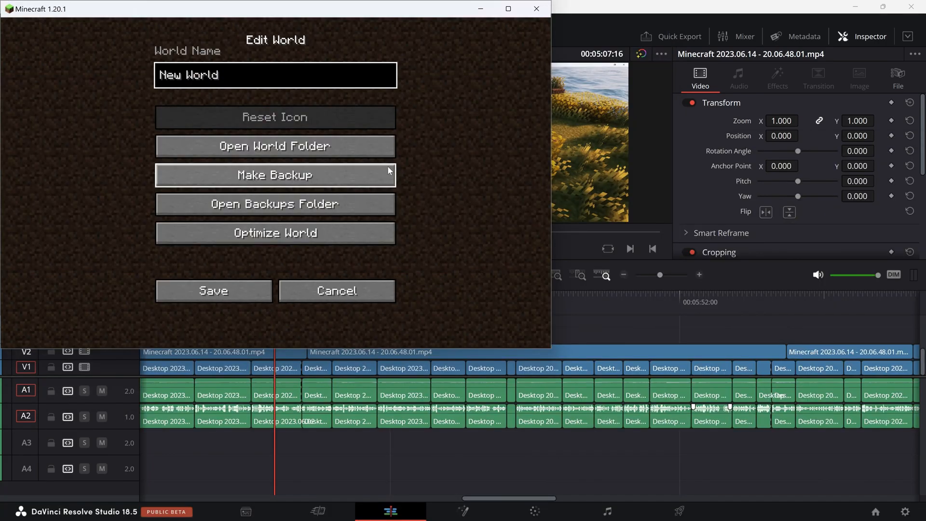
{"action": "left_click", "coordinate": [273, 145]}
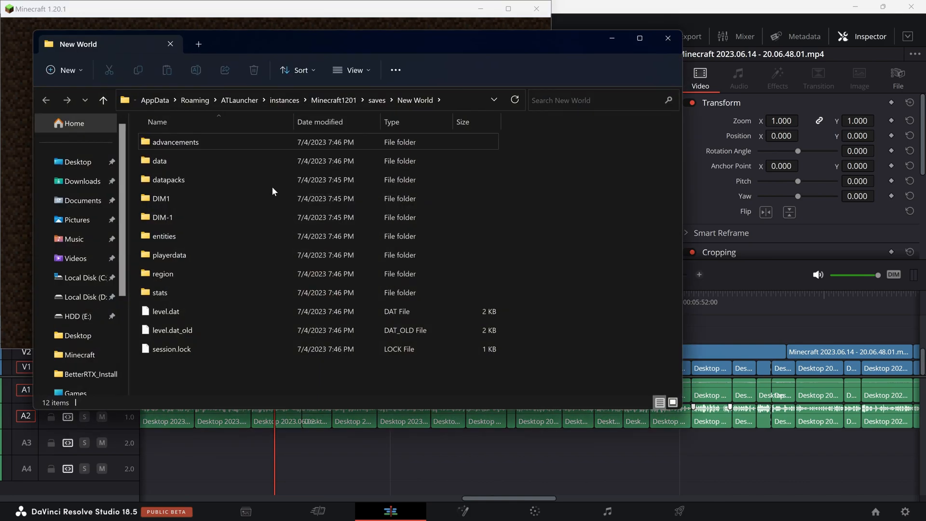
{"action": "double_click", "coordinate": [168, 179]}
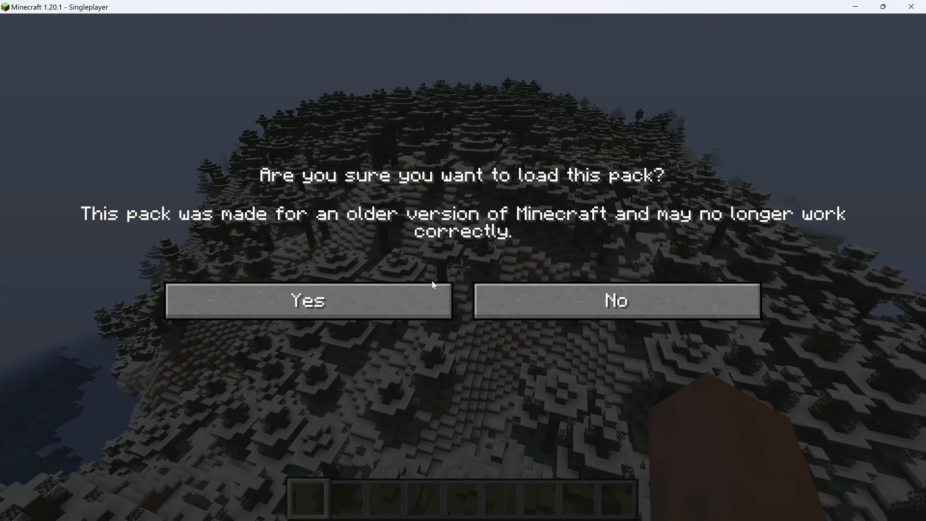
{"action": "left_click", "coordinate": [307, 300]}
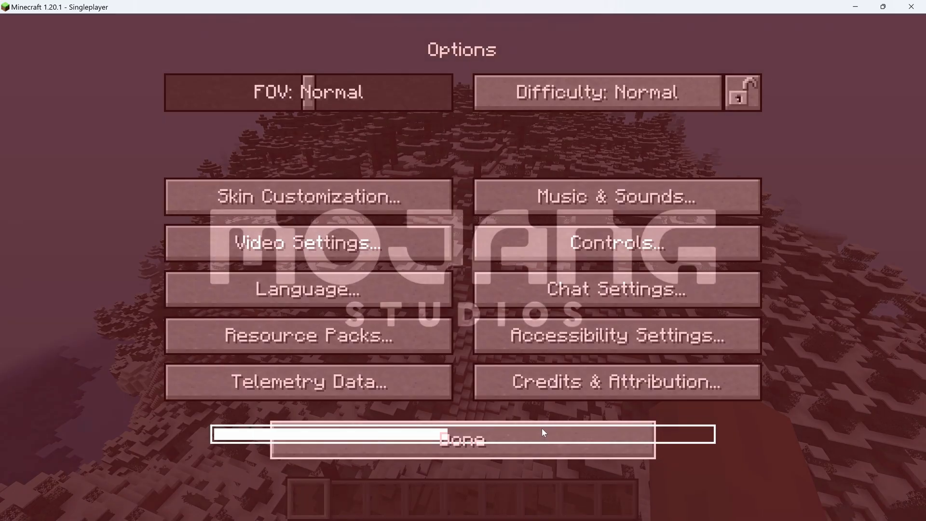
{"action": "left_click", "coordinate": [461, 439]}
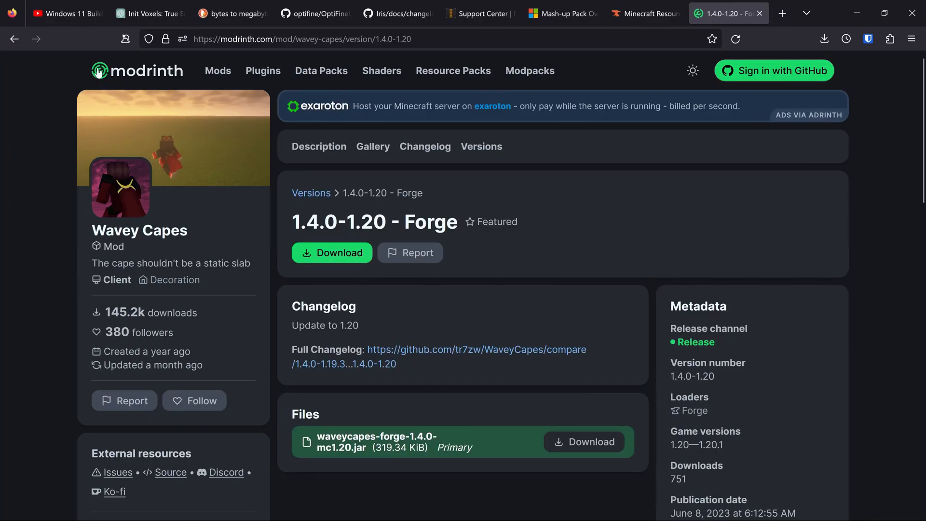
- Download the Wavey Capes 1.4.0-1.20 Forge jar from its Modrinth version page
{"action": "left_click", "coordinate": [482, 145]}
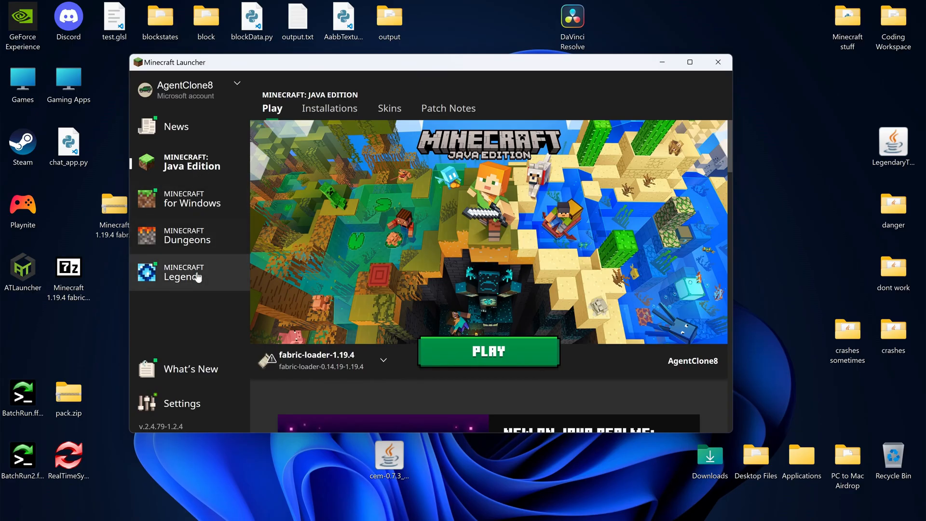
{"action": "mouse_move", "coordinate": [221, 248]}
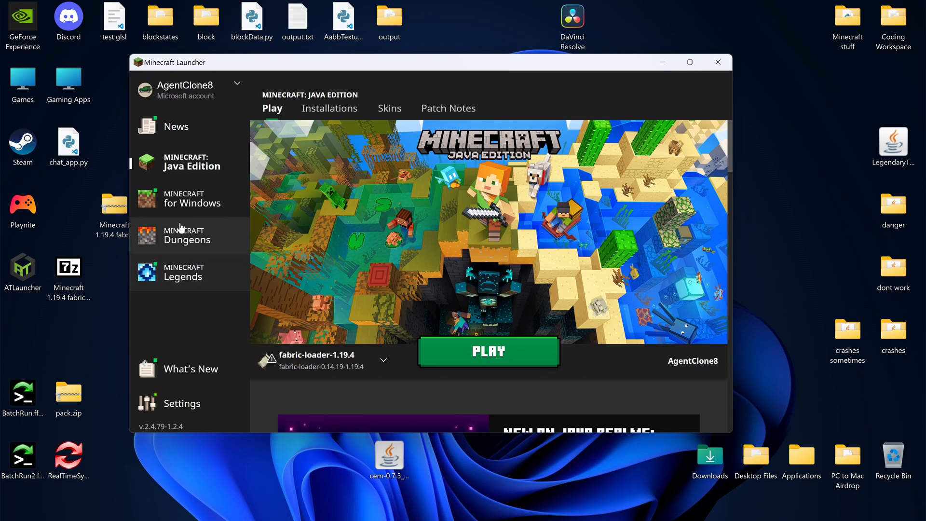
{"action": "left_click", "coordinate": [197, 198]}
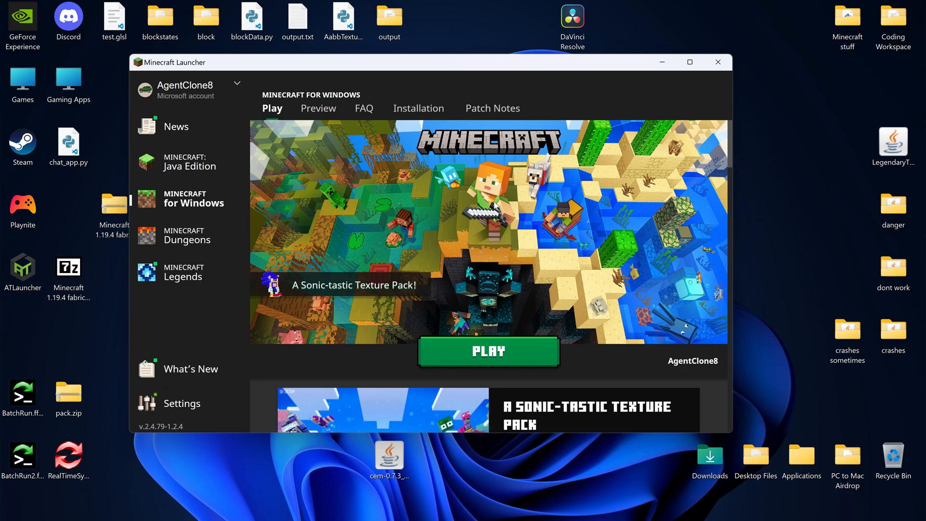
{"action": "left_click", "coordinate": [192, 166]}
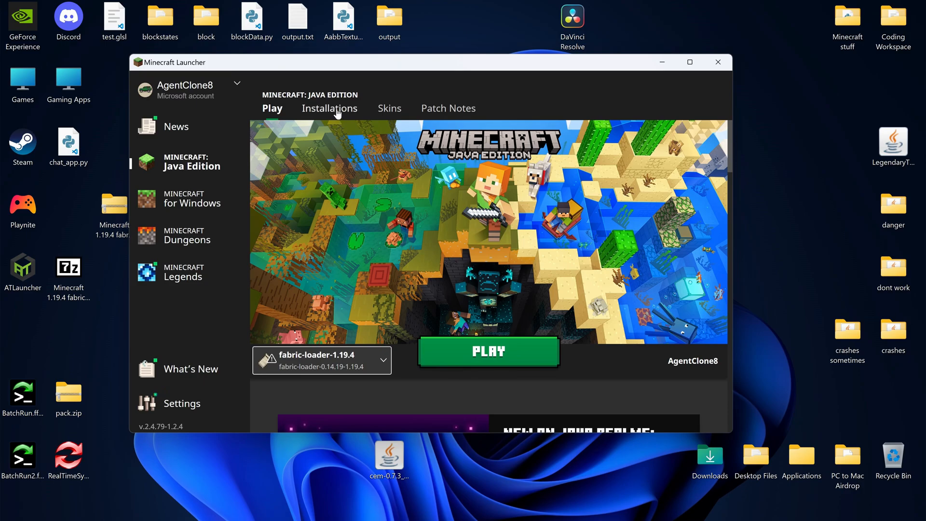
- Review the new installation's default Name, Version and Game Directory, and open .minecraft/mods
{"action": "left_click", "coordinate": [328, 108]}
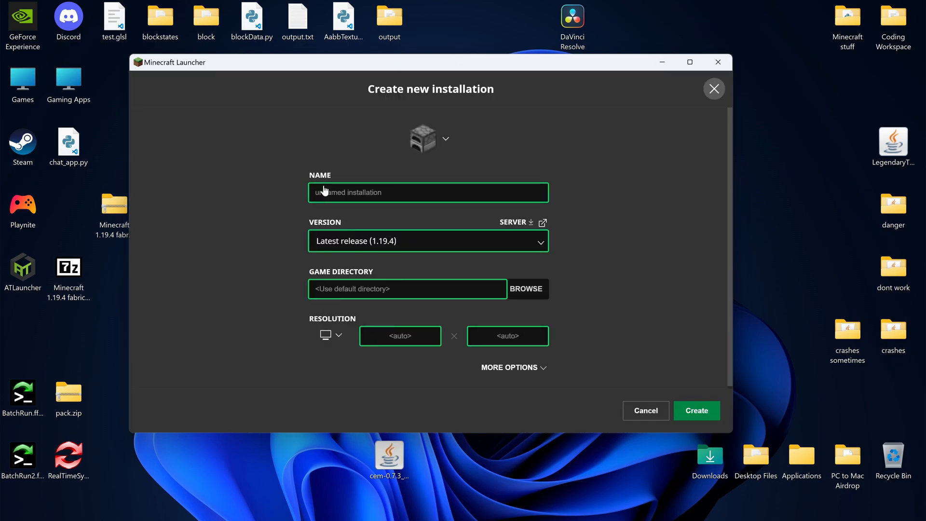
{"action": "left_click", "coordinate": [525, 289]}
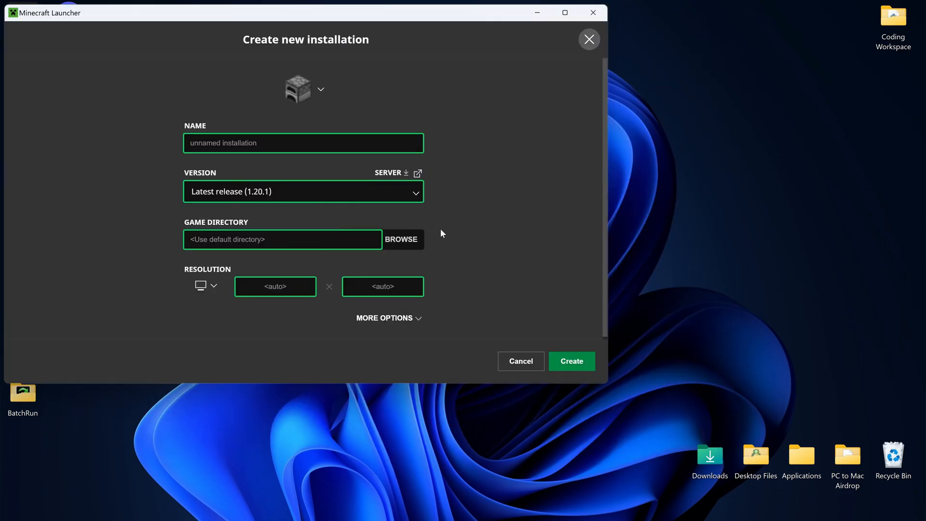
{"action": "left_click", "coordinate": [283, 240]}
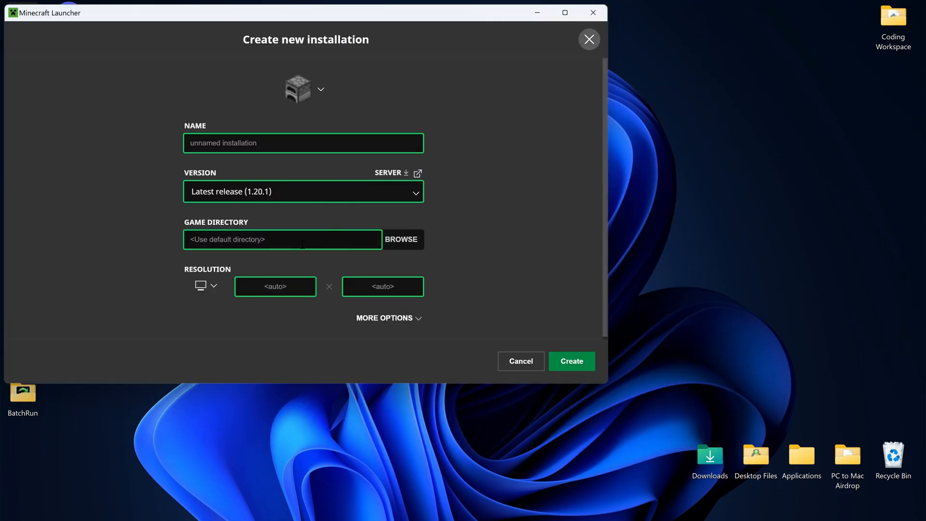
{"action": "left_click", "coordinate": [401, 239]}
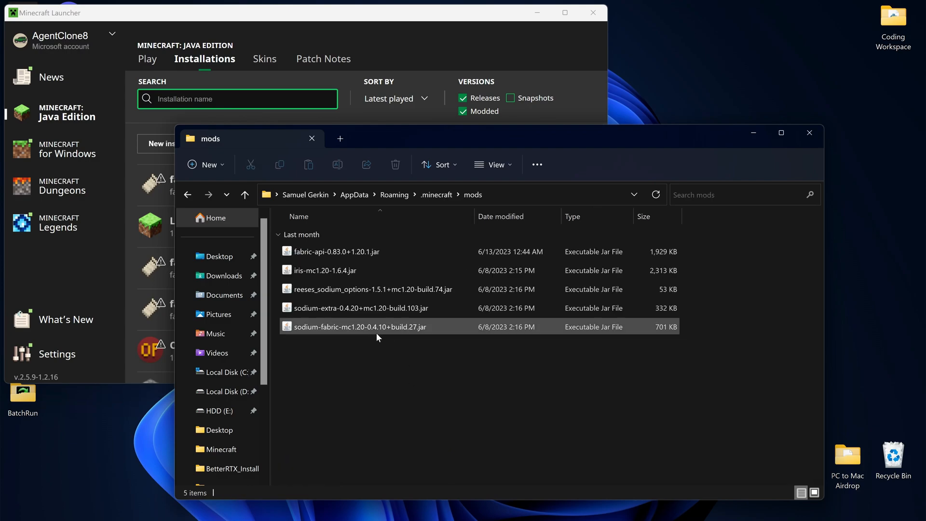
{"action": "left_click_drag", "start_coordinate": [376, 326], "coordinate": [868, 284]}
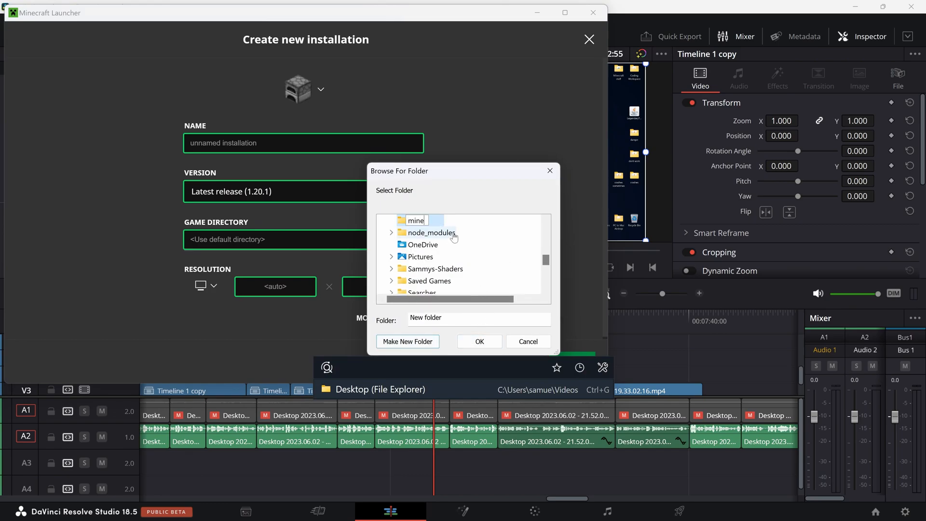
- Create a 'minecraft 2nd' game directory folder, then cancel the new installation form
{"action": "type", "text": "minecraft 2nd"}
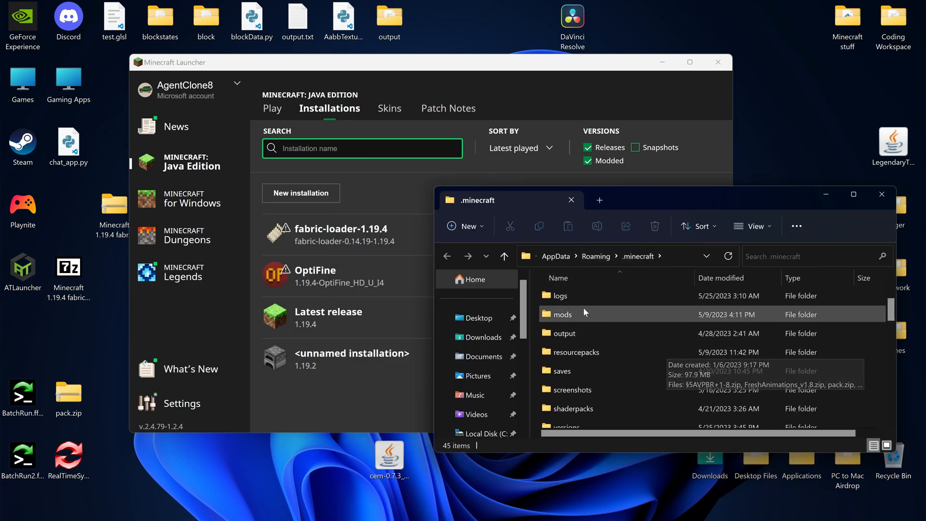
{"action": "mouse_move", "coordinate": [631, 408]}
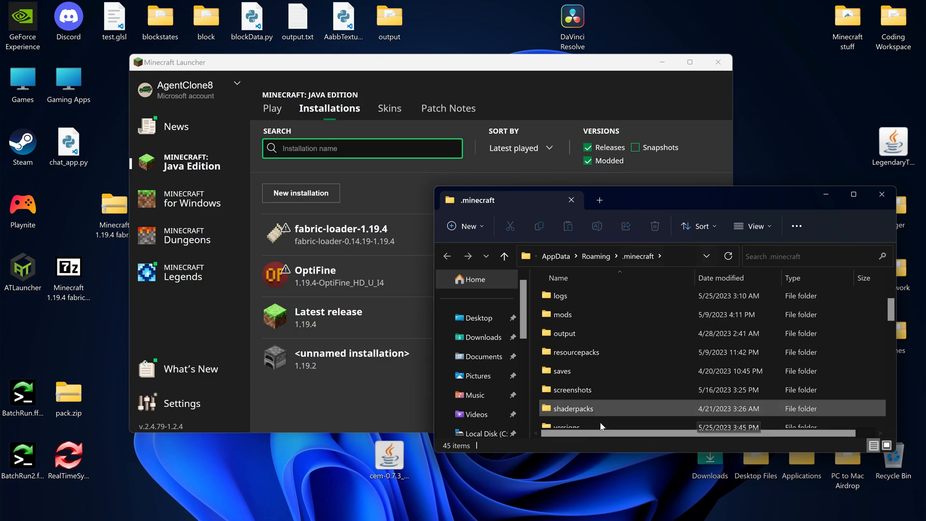
{"action": "left_click", "coordinate": [300, 192]}
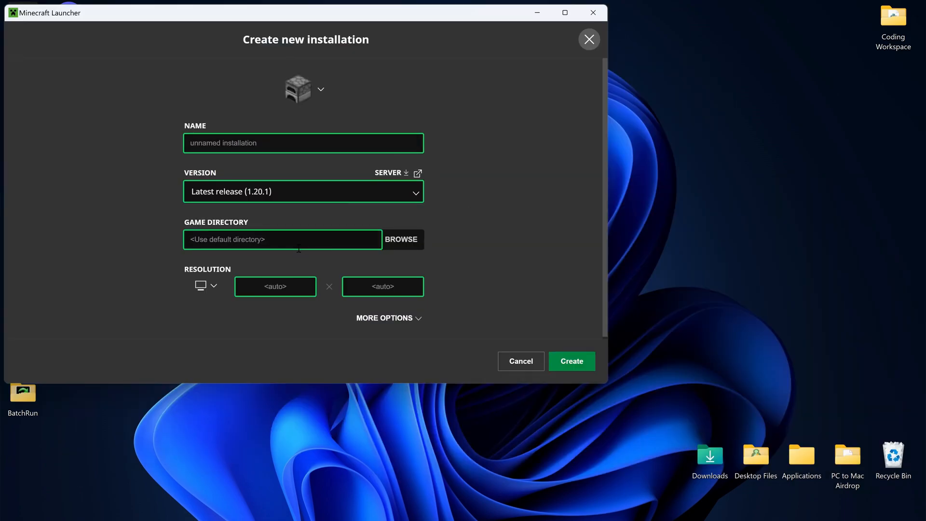
{"action": "left_click", "coordinate": [520, 361]}
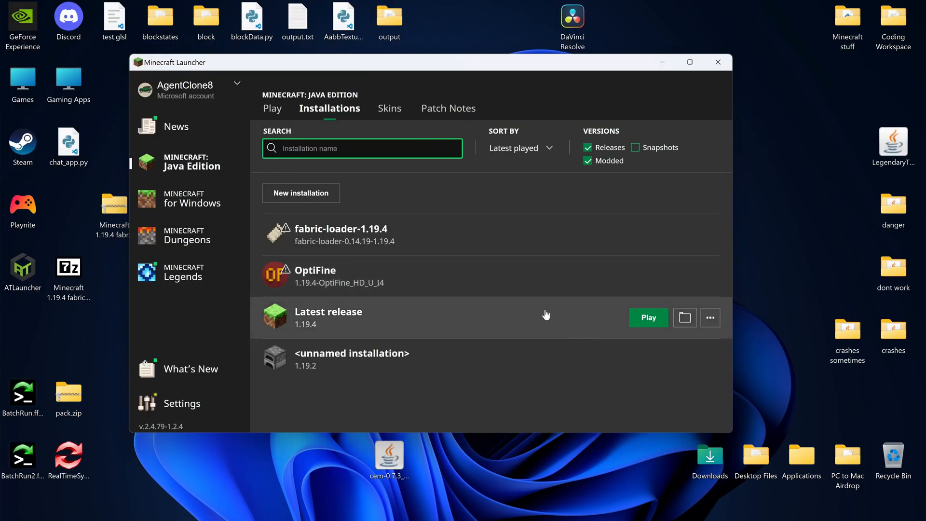
{"action": "mouse_move", "coordinate": [555, 244]}
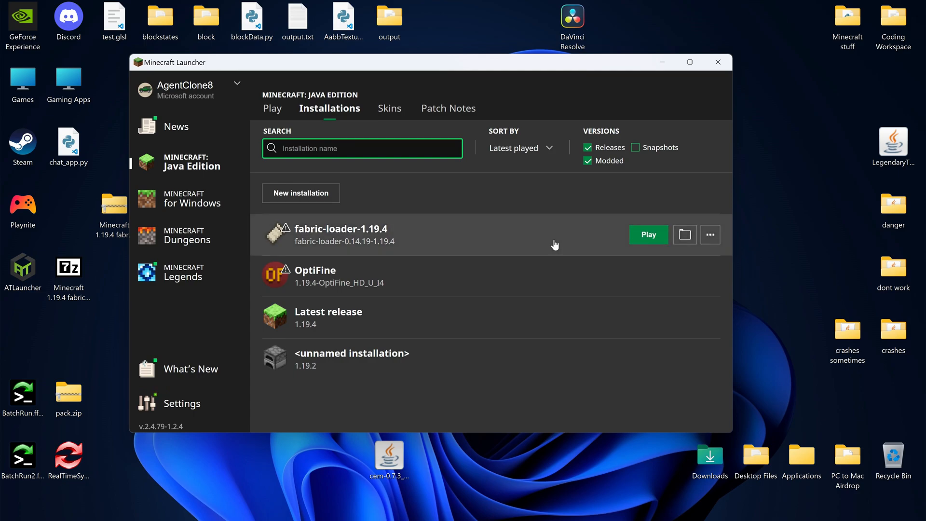
{"action": "mouse_move", "coordinate": [552, 352]}
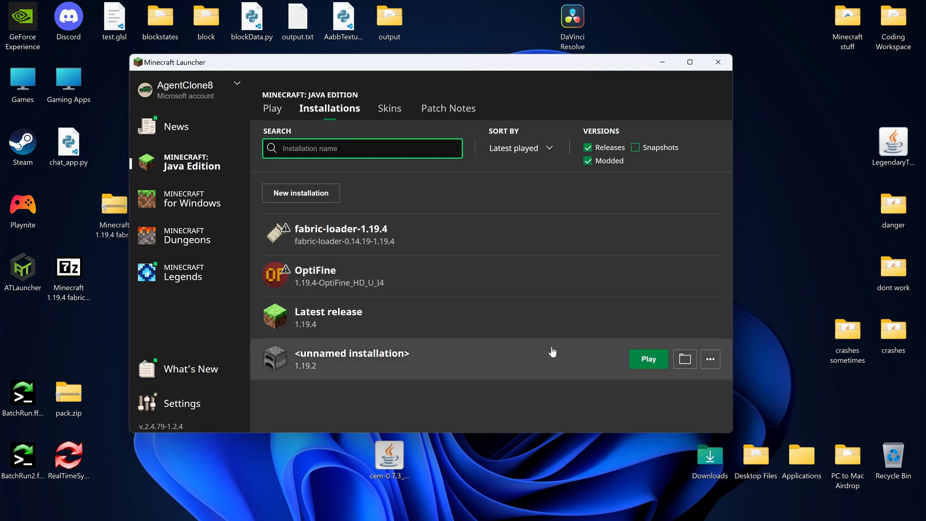
- Hover over fabric-loader-1.19.4, OptiFine, Latest release and 1.19.2 to reveal their buttons
{"action": "left_click", "coordinate": [647, 358]}
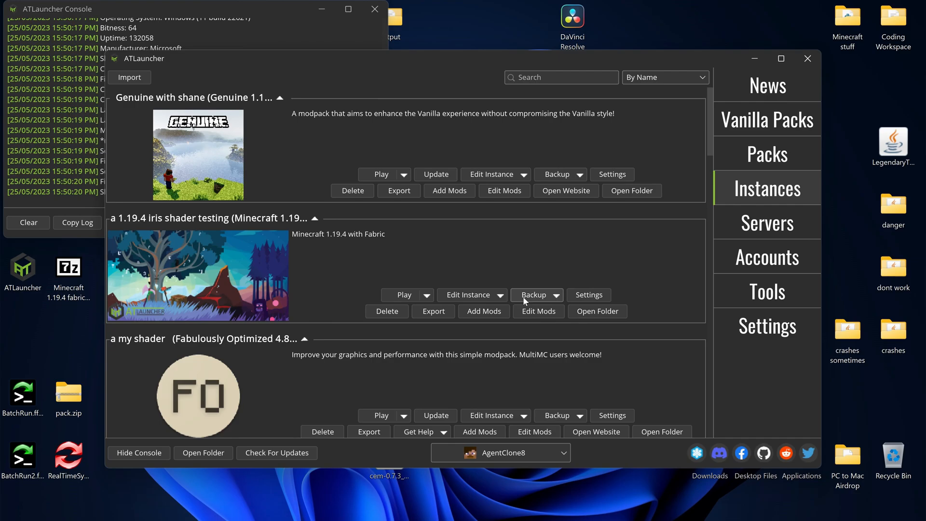
{"action": "mouse_move", "coordinate": [780, 117]}
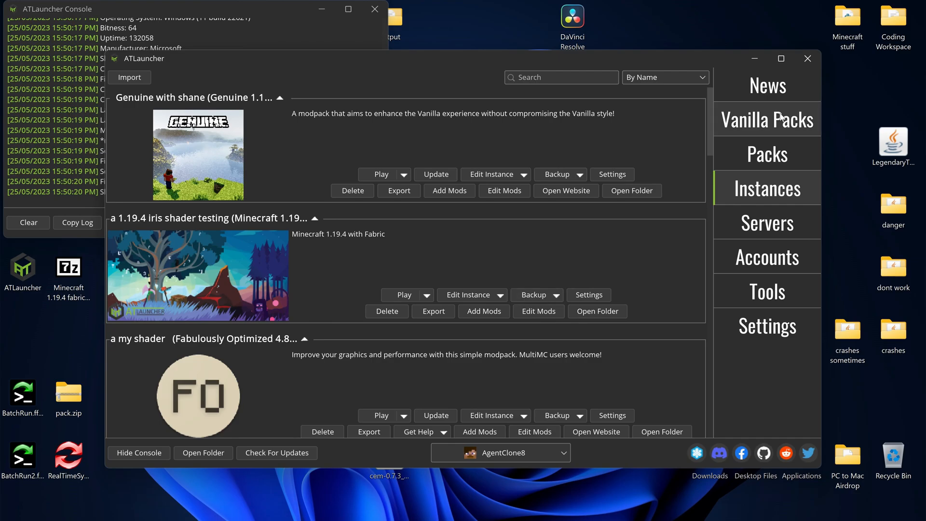
- View the Vanilla Packs form and the ATLauncher pack catalogue, then return to Instances
{"action": "left_click", "coordinate": [767, 118]}
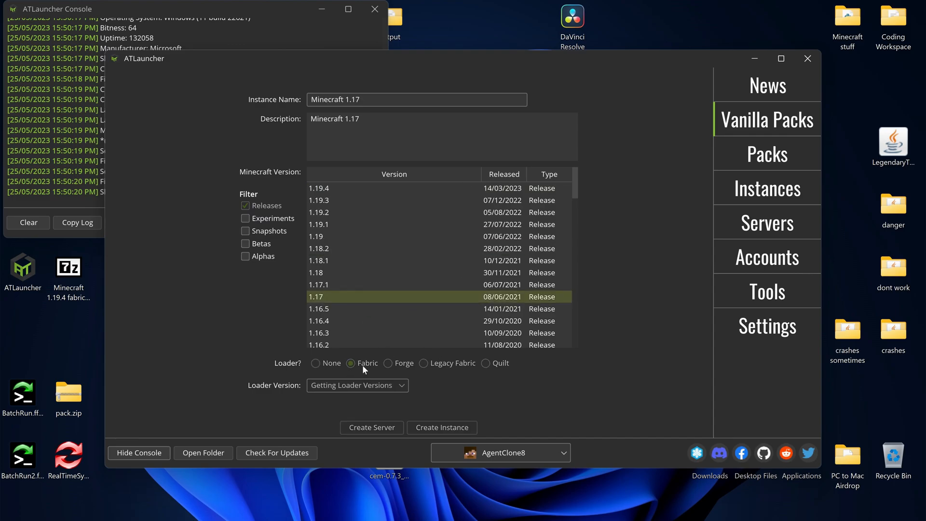
{"action": "left_click", "coordinate": [766, 154]}
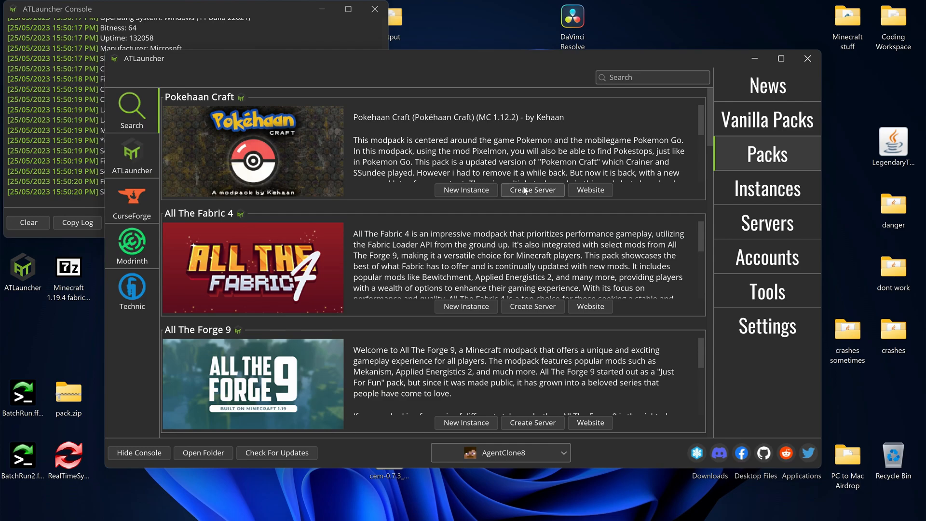
{"action": "left_click", "coordinate": [132, 242]}
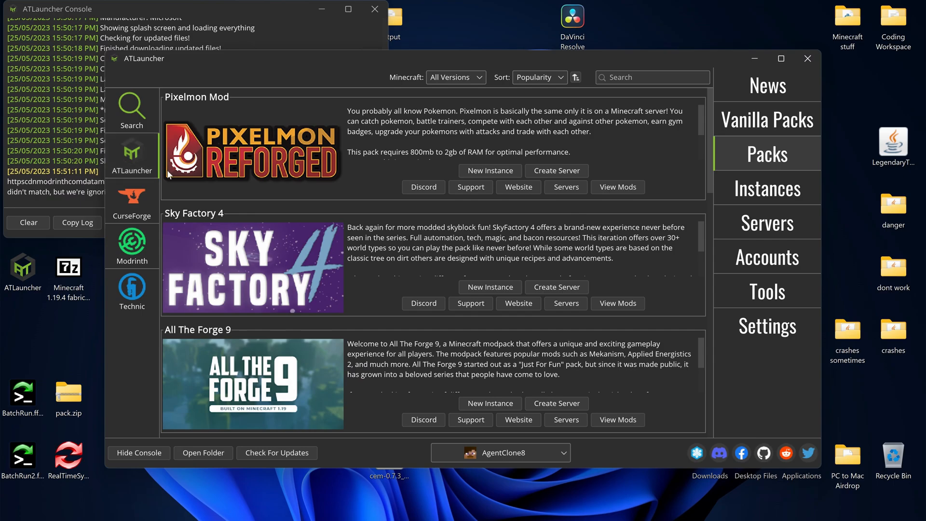
{"action": "left_click", "coordinate": [768, 222]}
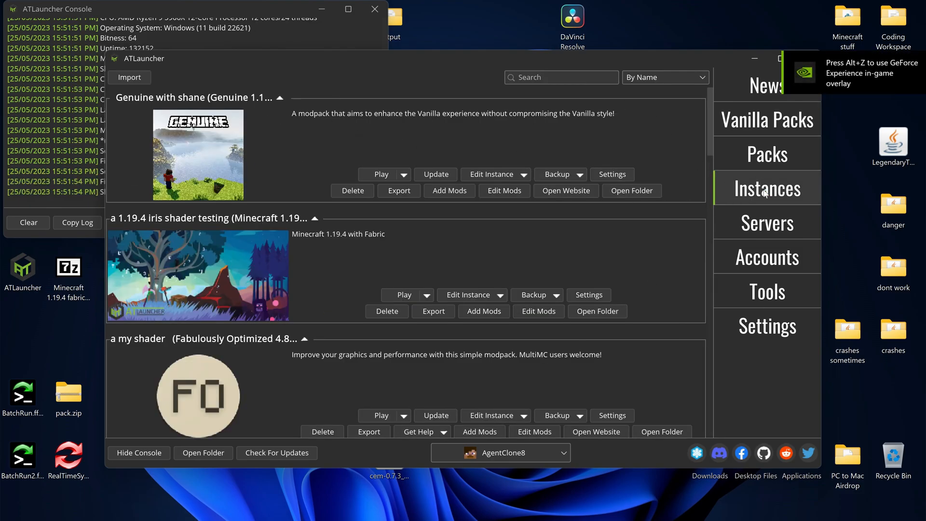
- Close the mod editor and browse Modrinth mods for Genuine with shane via Add Mods
{"action": "left_click", "coordinate": [631, 190]}
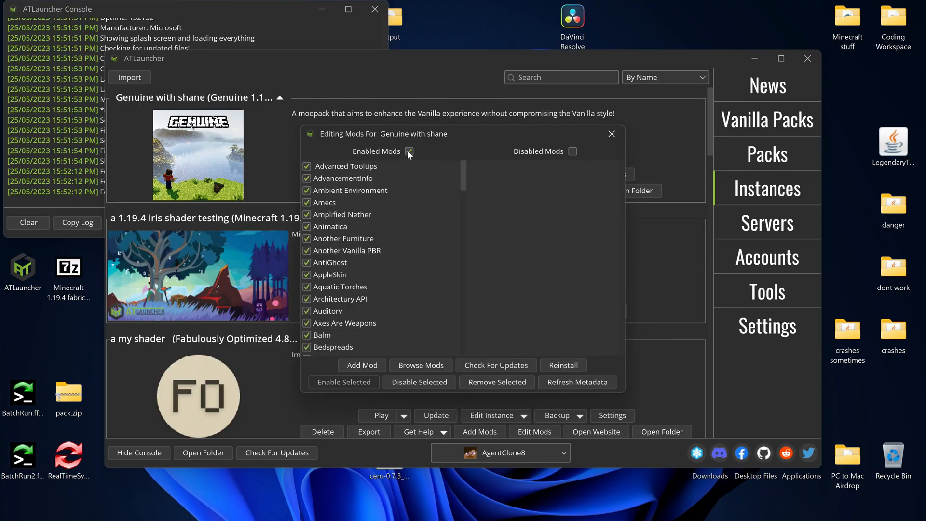
{"action": "mouse_move", "coordinate": [495, 365]}
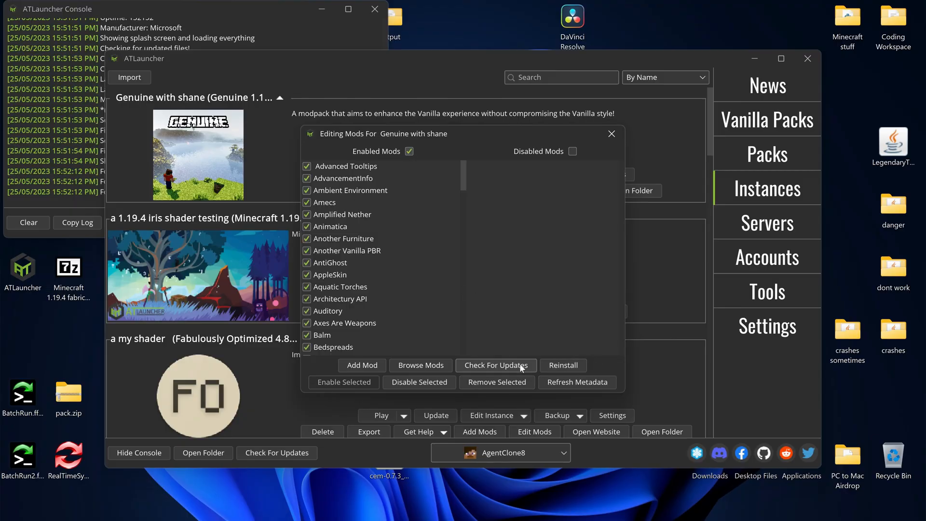
{"action": "left_click", "coordinate": [612, 134]}
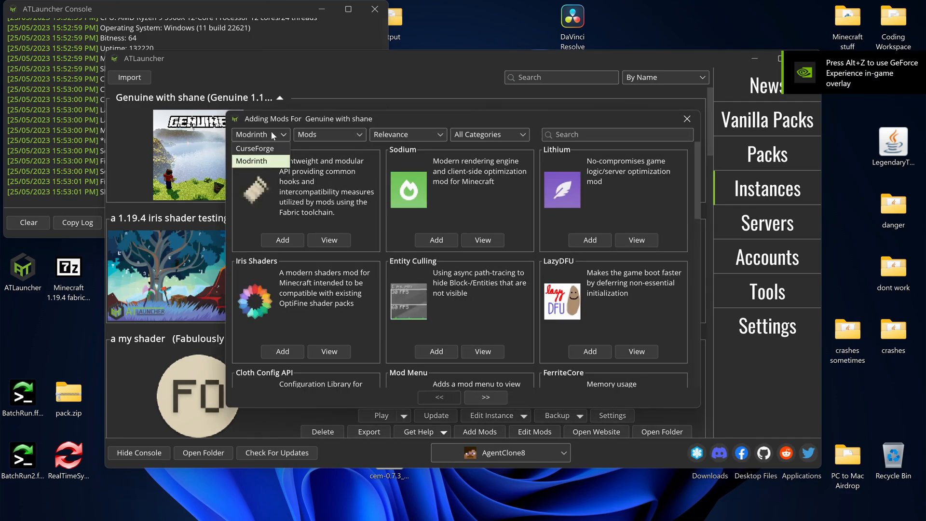
{"action": "left_click", "coordinate": [255, 148]}
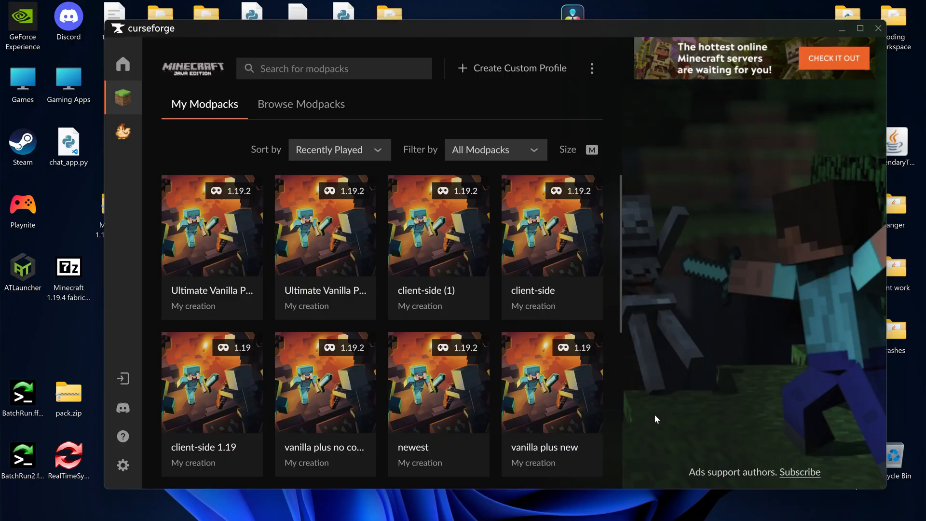
{"action": "mouse_move", "coordinate": [673, 415]}
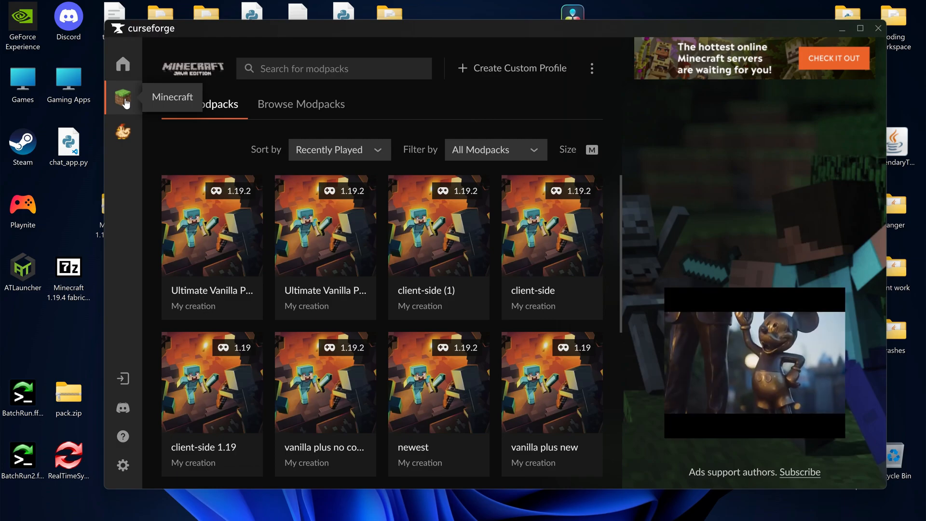
- Look at Browse Modpacks and the Create Custom Profile form, then cancel the form
{"action": "left_click", "coordinate": [301, 104]}
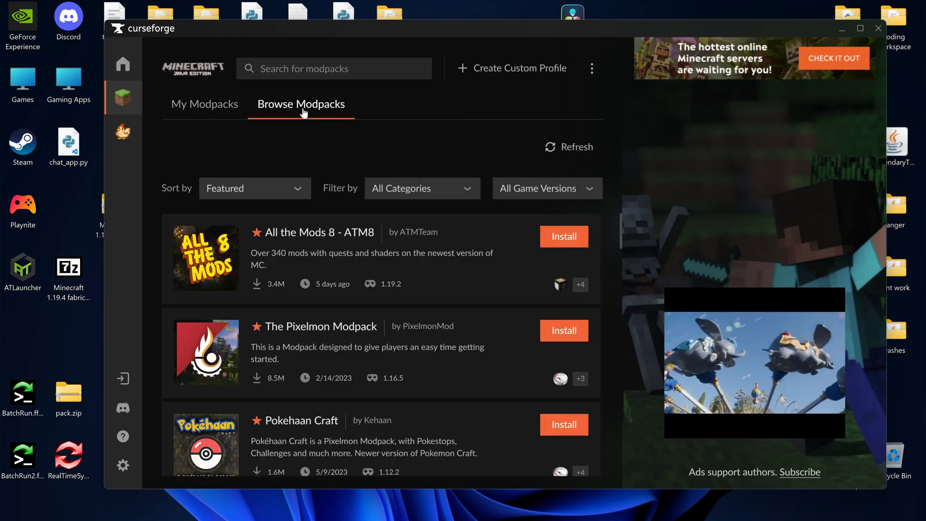
{"action": "left_click", "coordinate": [511, 68]}
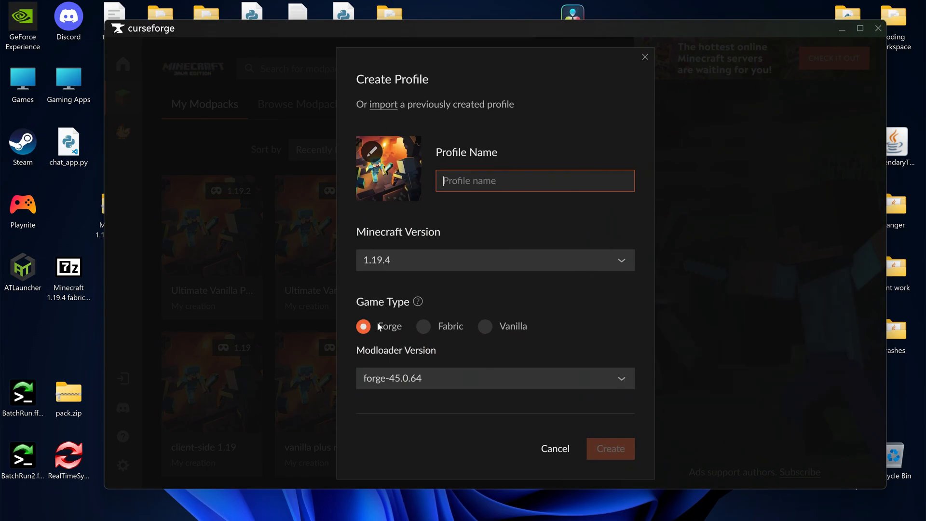
{"action": "left_click", "coordinate": [554, 448]}
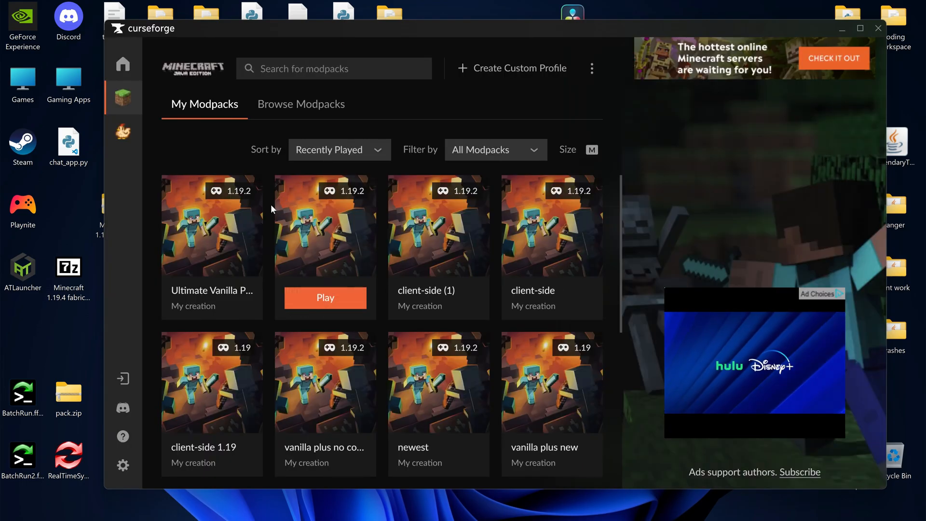
- Show the Add More Content page for the Ultimate Vanilla Plus (1) profile
{"action": "left_click", "coordinate": [211, 224]}
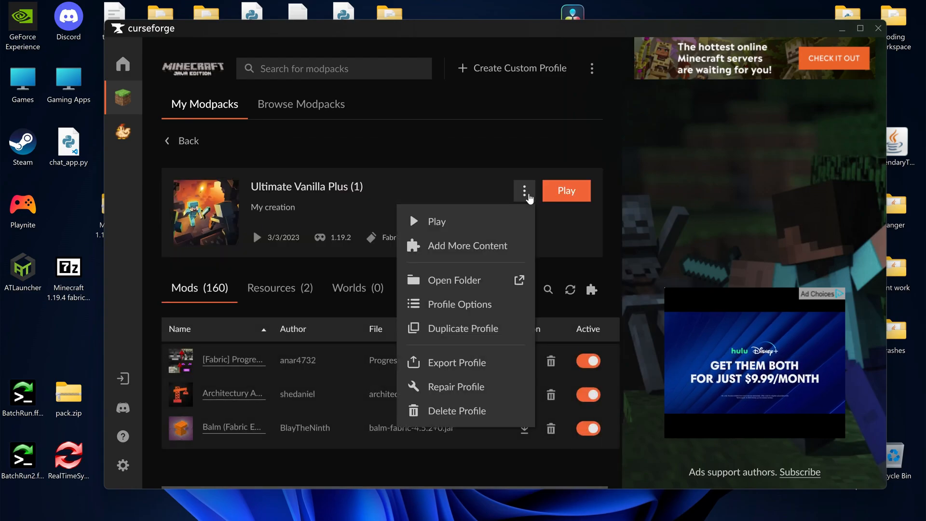
{"action": "left_click", "coordinate": [455, 280]}
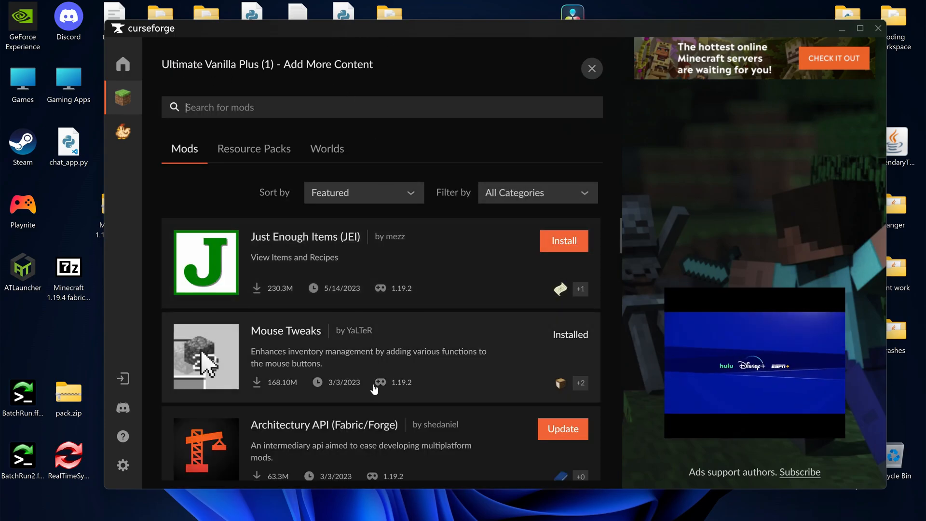
{"action": "left_click", "coordinate": [591, 68]}
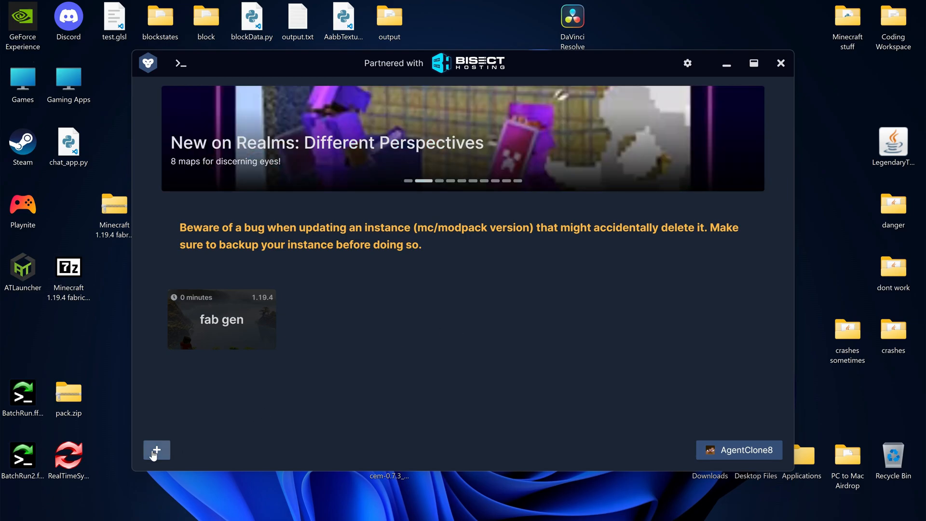
- Bring up GDLauncher's Add New Instance window on the Vanilla option
{"action": "left_click", "coordinate": [156, 451]}
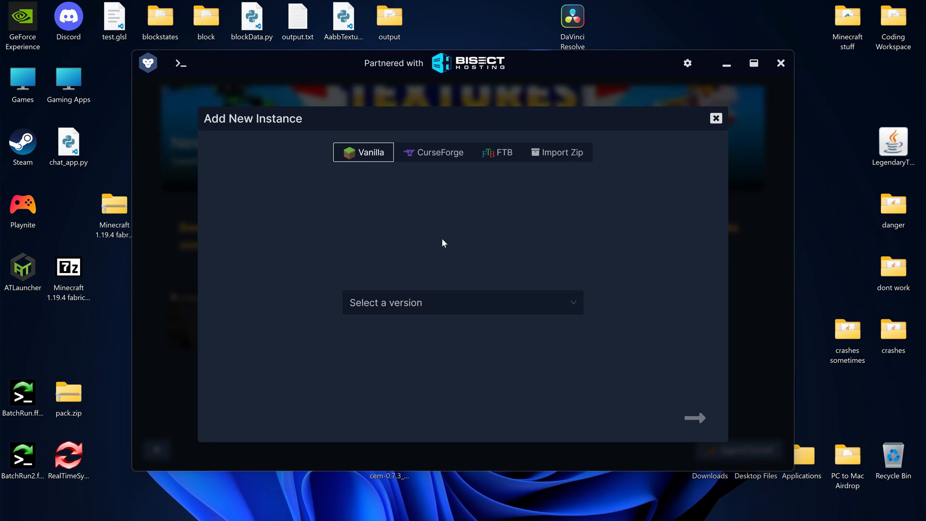
{"action": "left_click", "coordinate": [715, 118]}
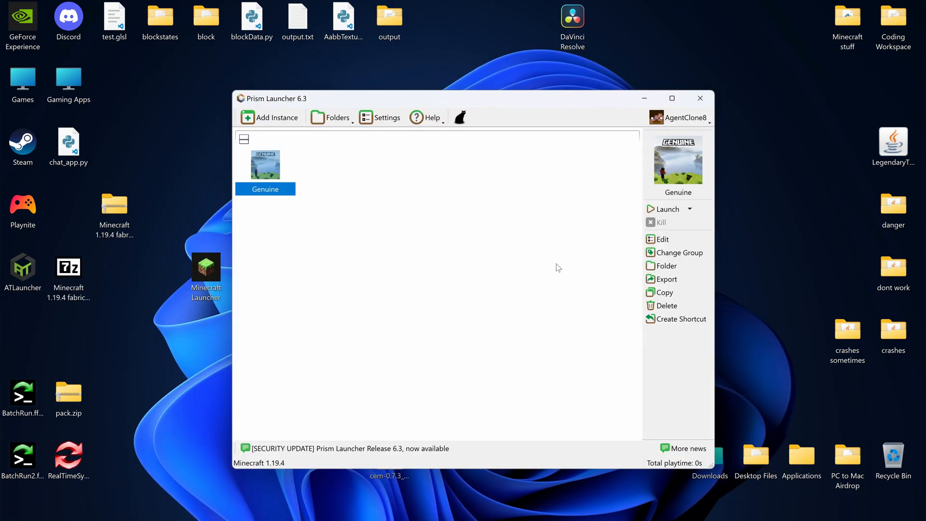
- Browse Modrinth and ATLauncher new-instance sources, then view Genuine's resource packs
{"action": "left_click", "coordinate": [275, 117]}
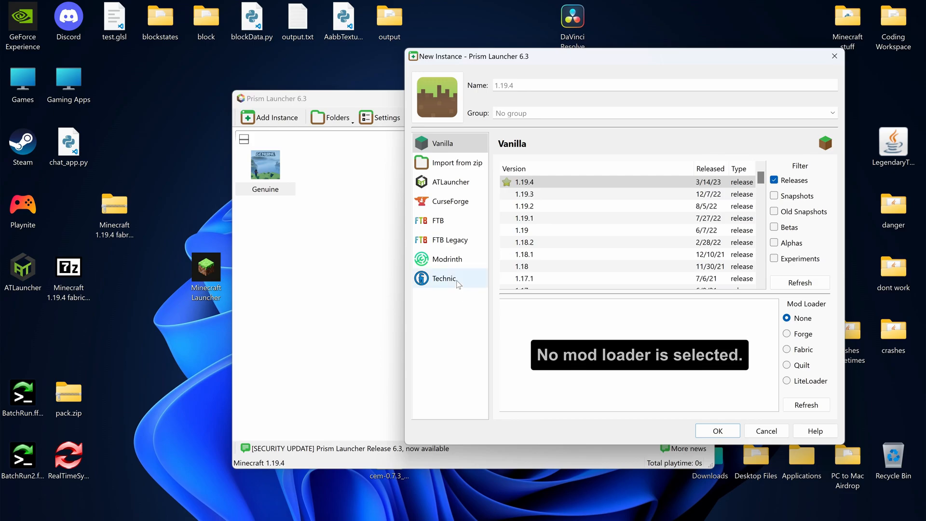
{"action": "left_click", "coordinate": [447, 258]}
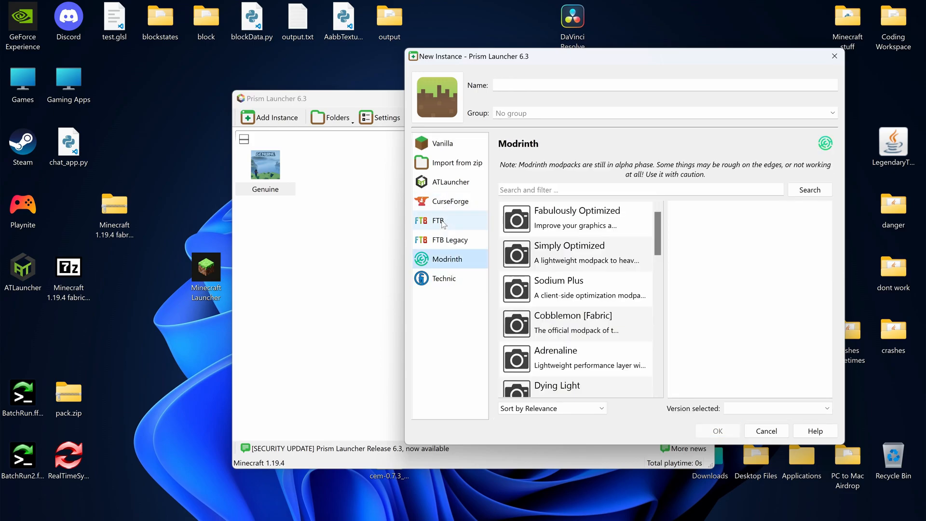
{"action": "left_click", "coordinate": [448, 181]}
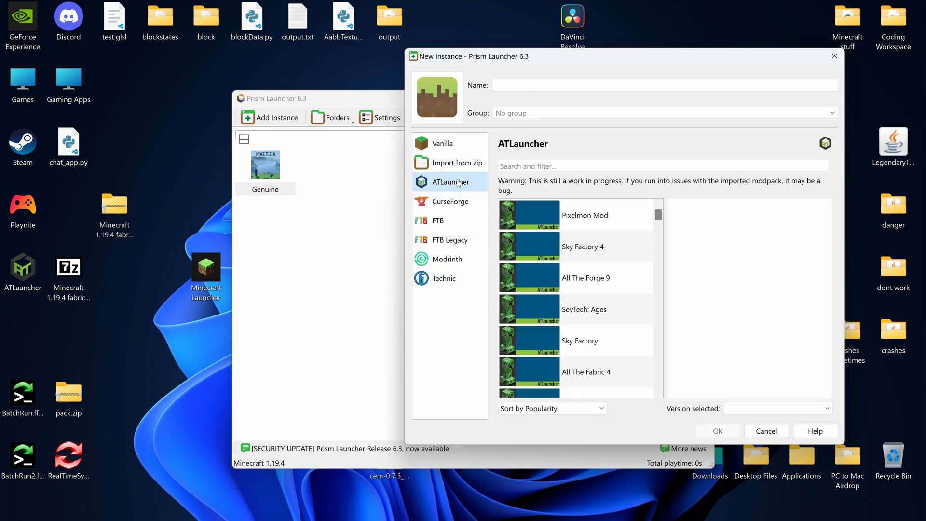
{"action": "left_click", "coordinate": [442, 143]}
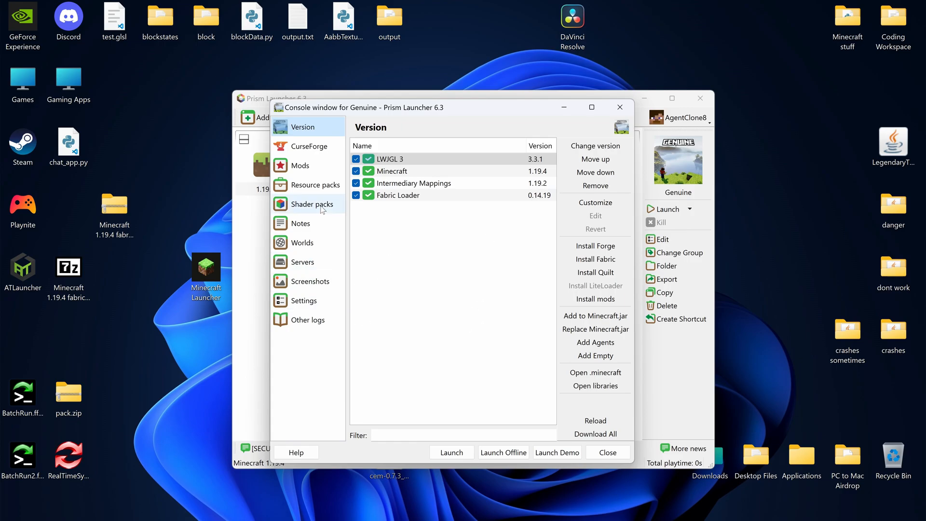
{"action": "left_click", "coordinate": [315, 185]}
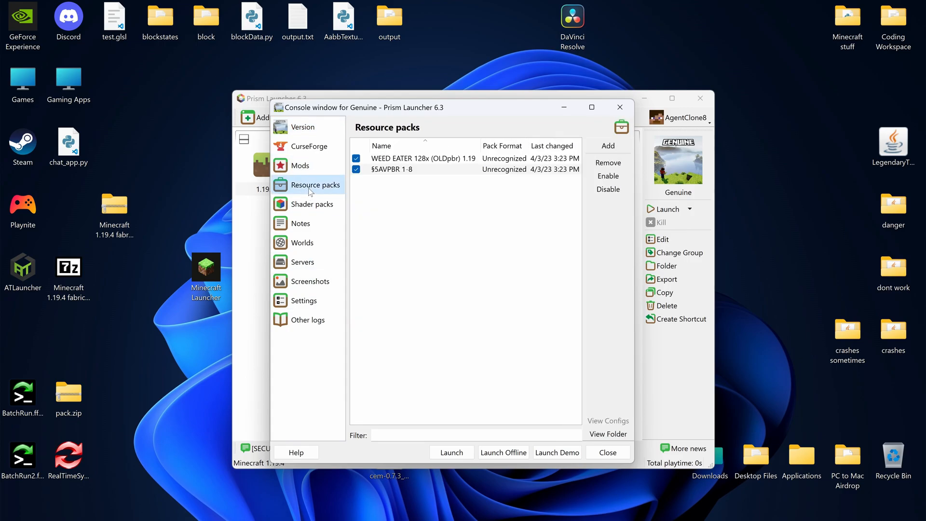
{"action": "left_click", "coordinate": [315, 203]}
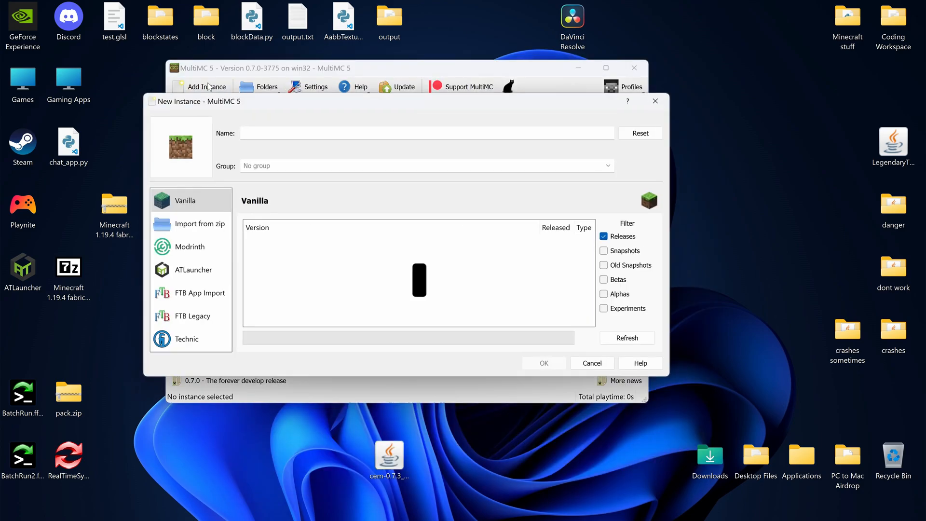
- Create a vanilla 1.19.4 instance and view its LWJGL 3 and Minecraft components
{"action": "left_click", "coordinate": [186, 338]}
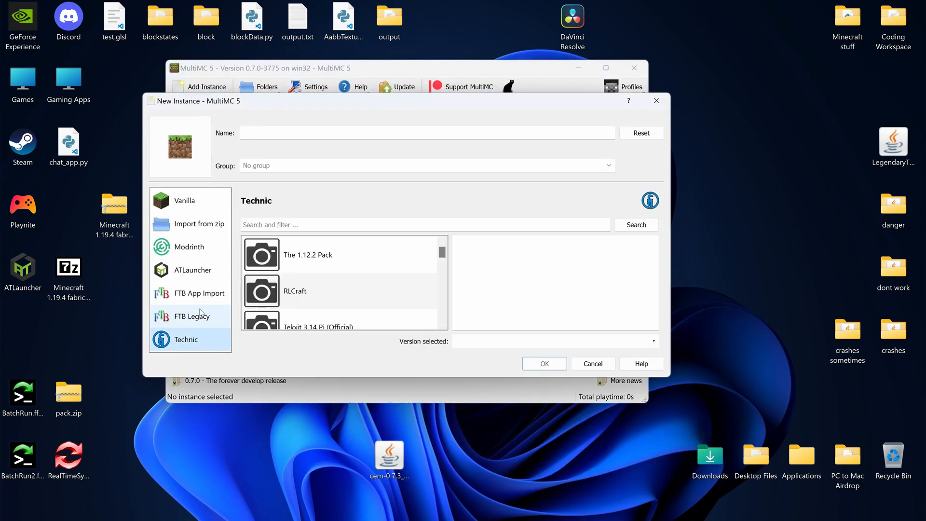
{"action": "left_click", "coordinate": [185, 200]}
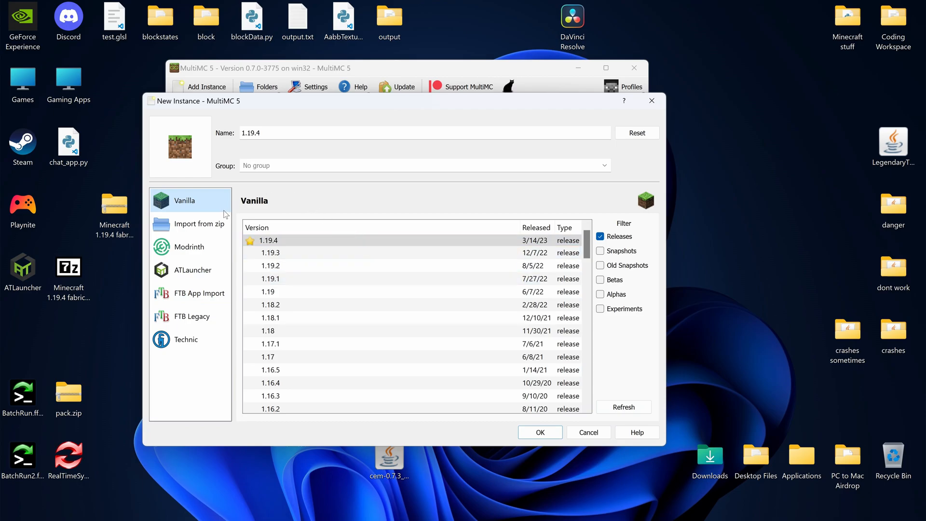
{"action": "mouse_move", "coordinate": [622, 306]}
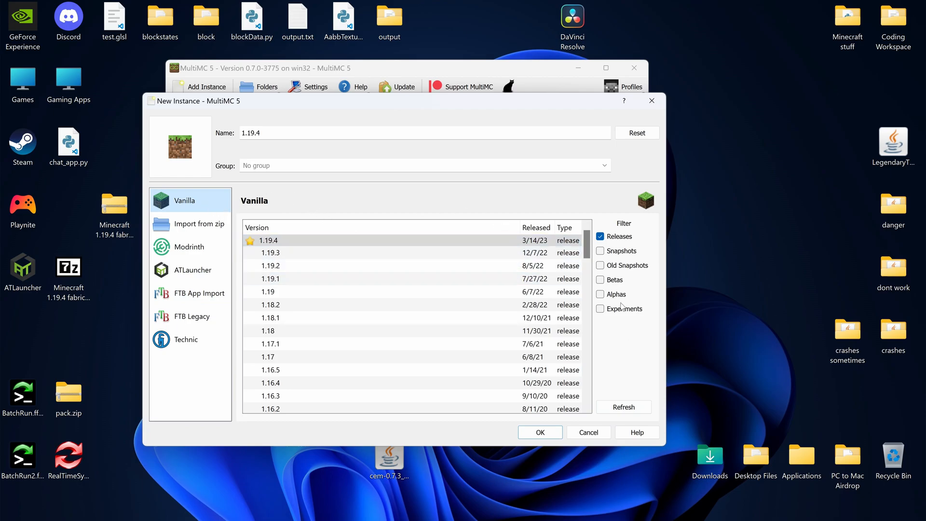
{"action": "left_click", "coordinate": [538, 431]}
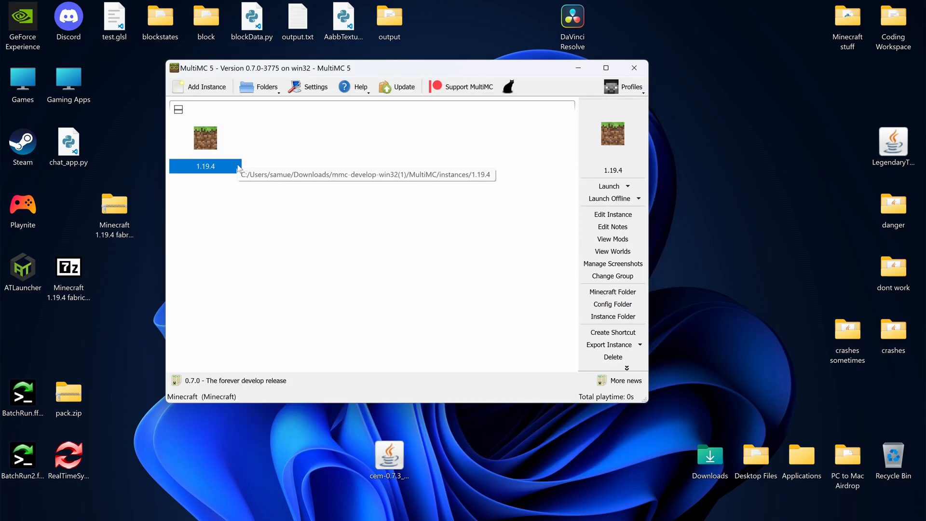
{"action": "right_click", "coordinate": [205, 137]}
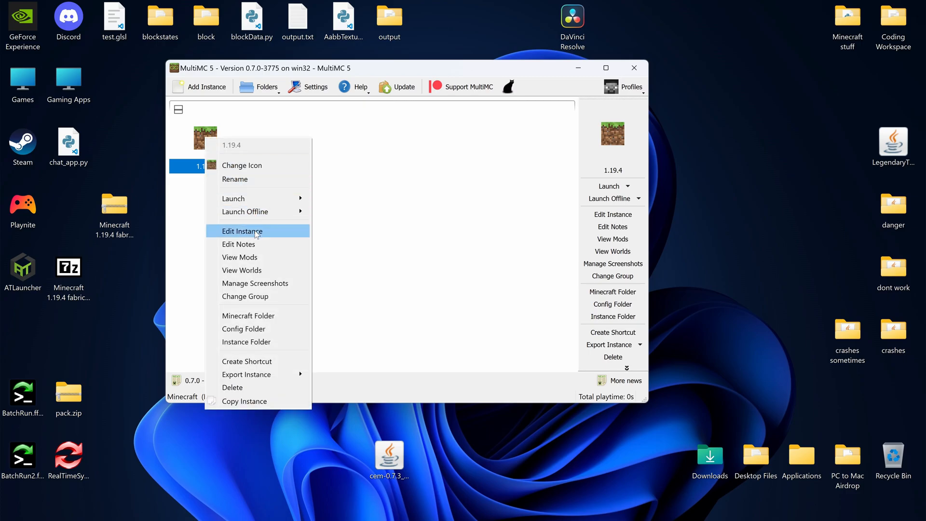
{"action": "left_click", "coordinate": [242, 231]}
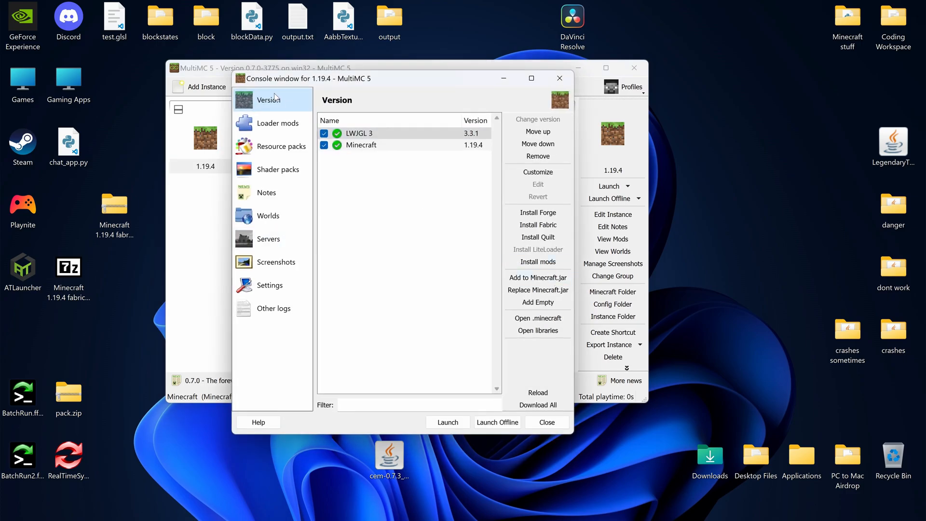
{"action": "mouse_move", "coordinate": [538, 212]}
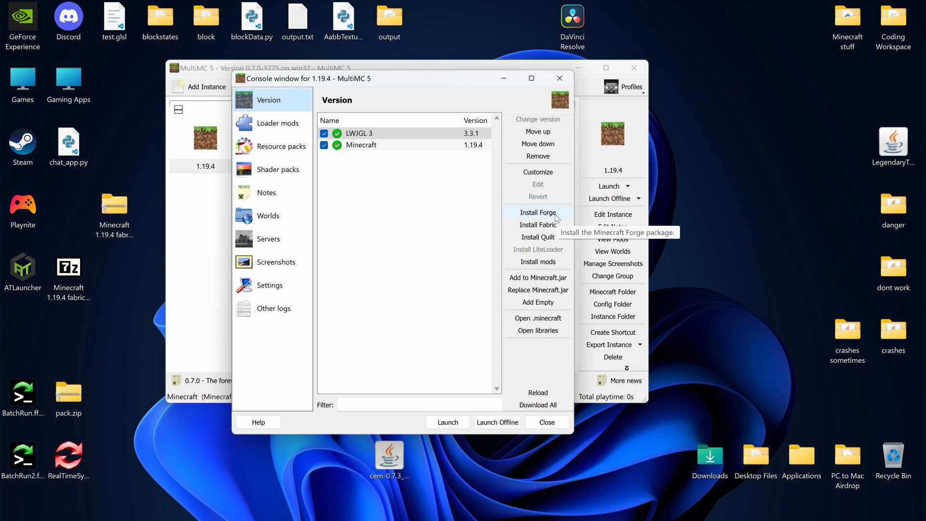